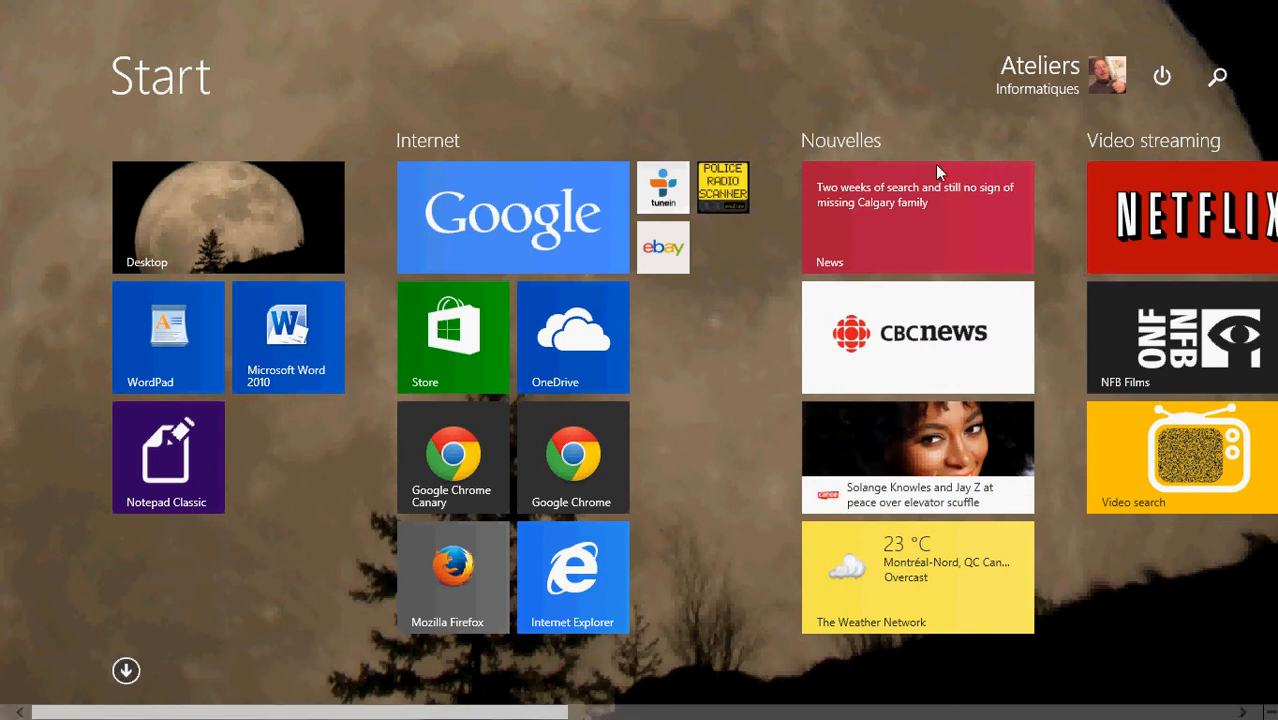
mouse_move(662, 116)
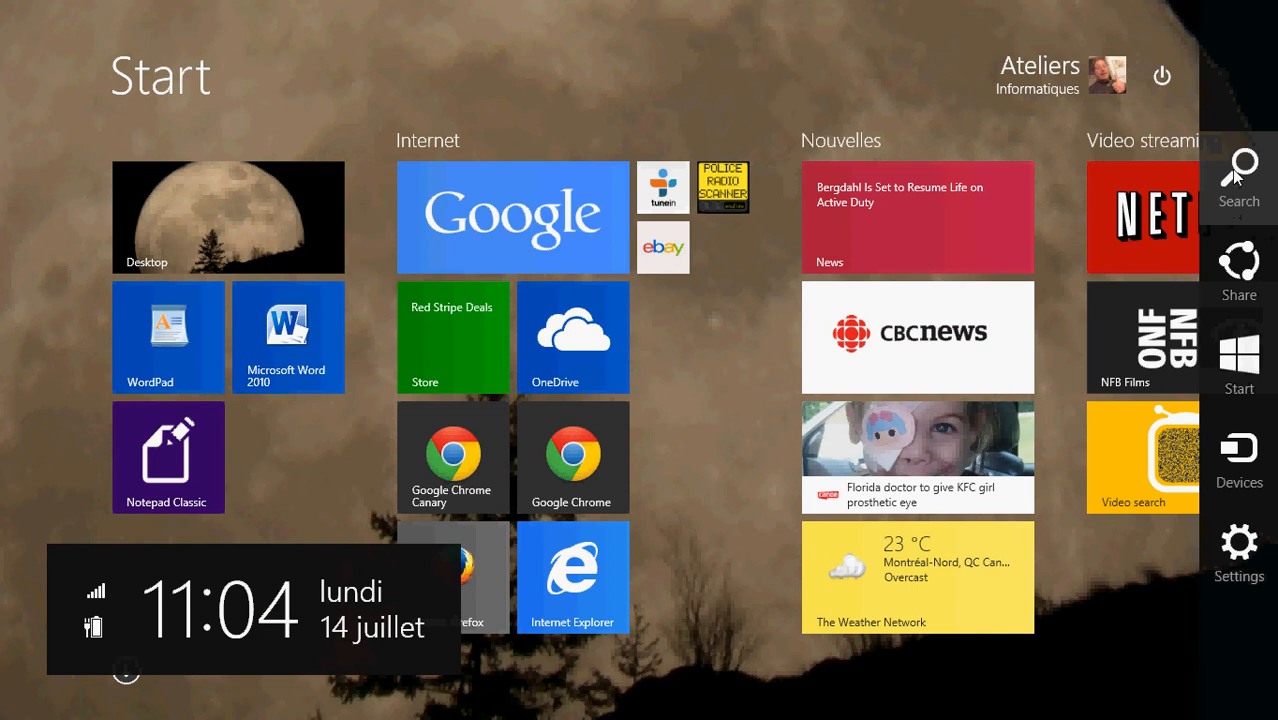
Search the PC for autoplay and open the AutoPlay settings result
click(1238, 170)
text(autoplay)
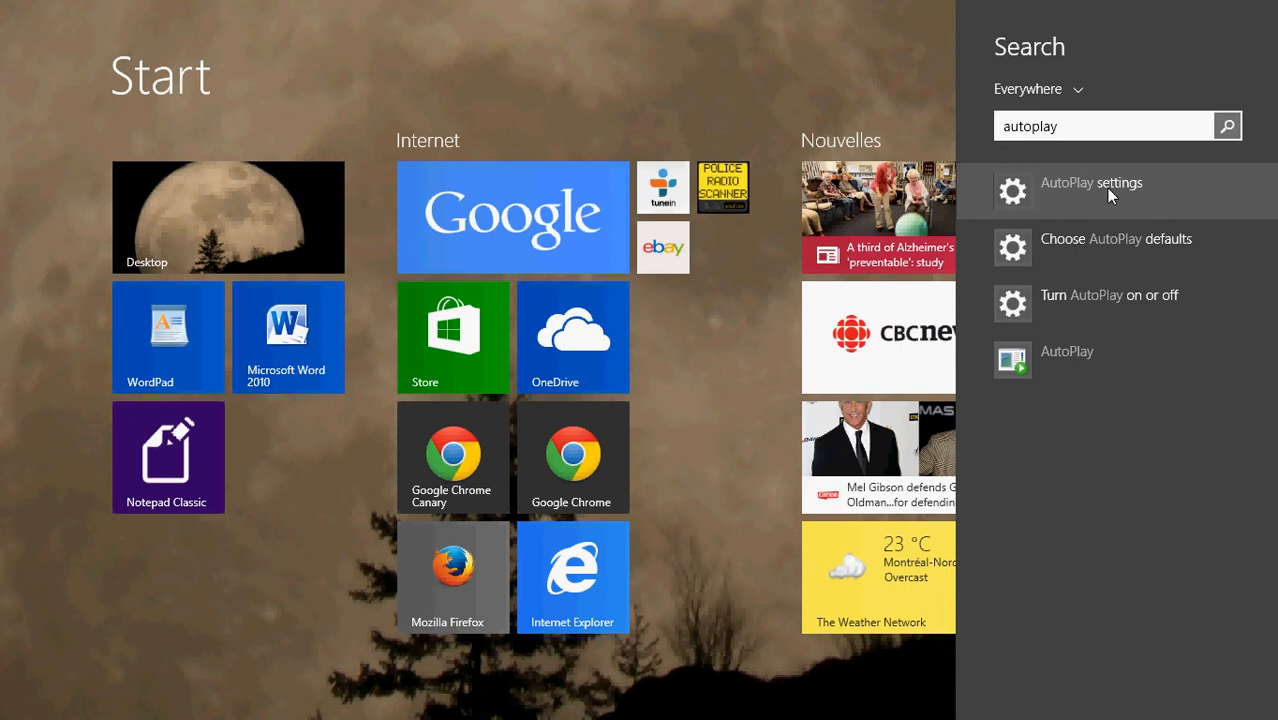
click(1091, 190)
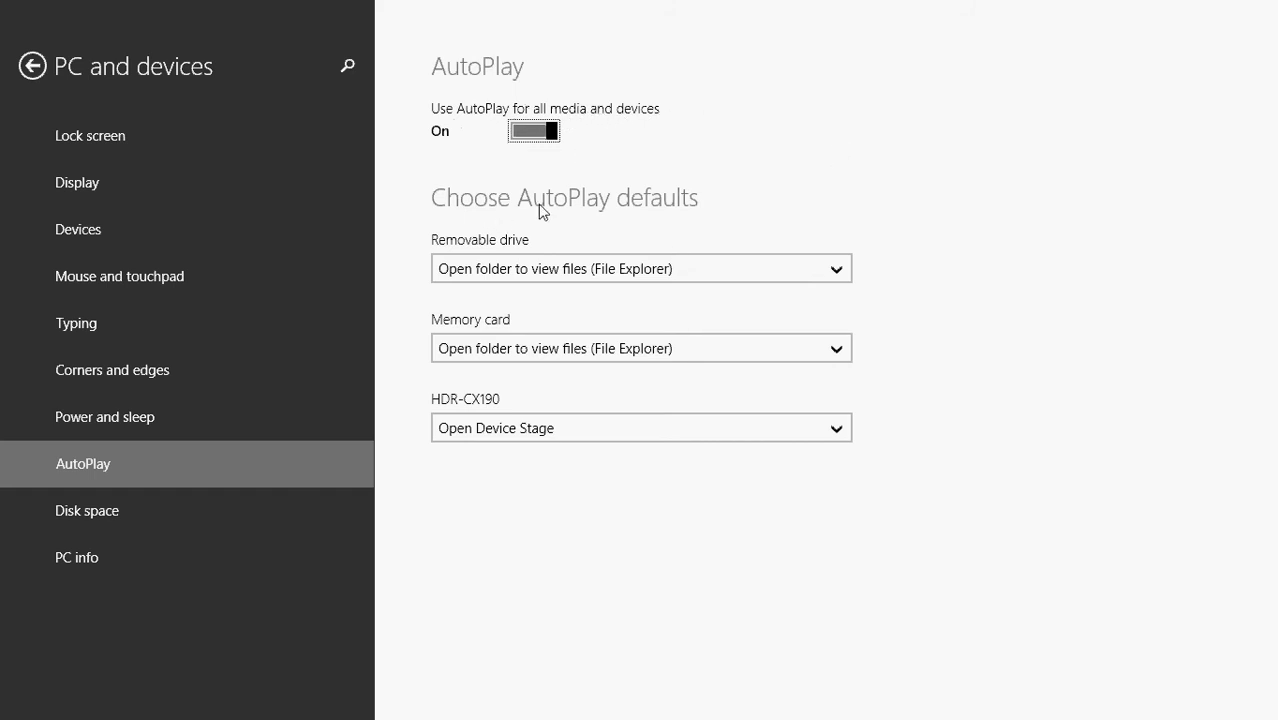
mouse_move(574, 249)
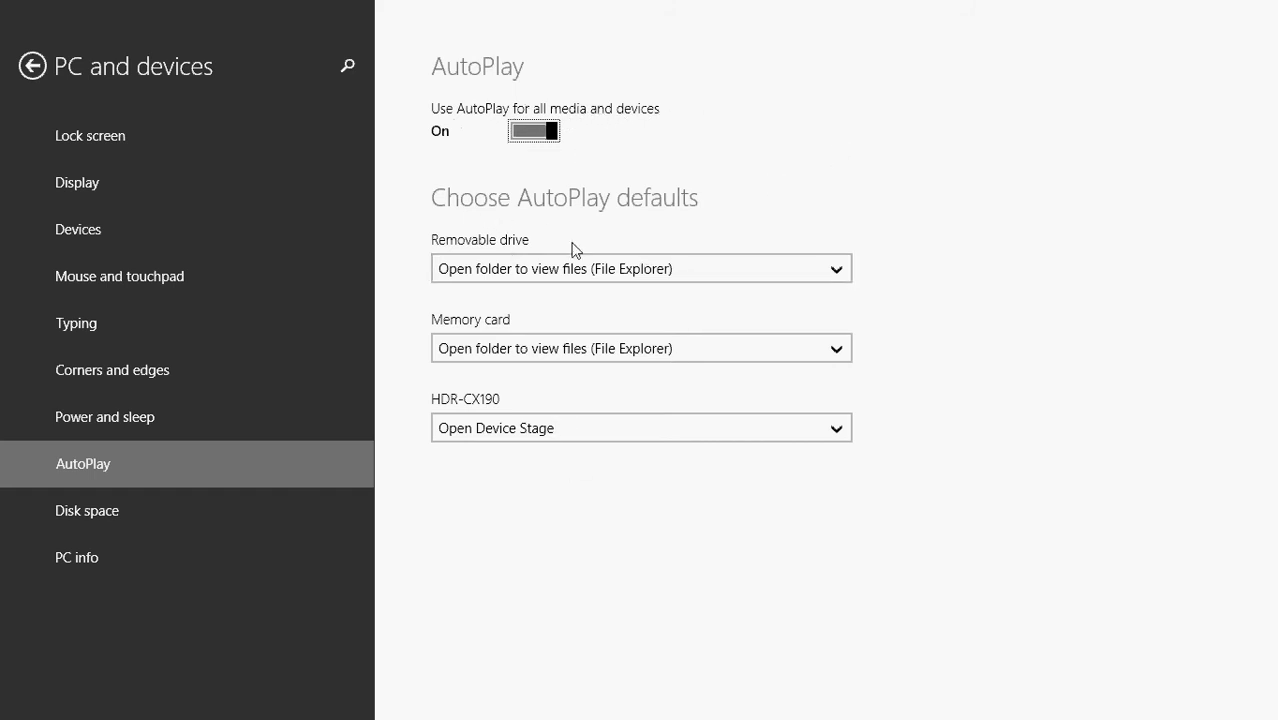
mouse_move(486, 235)
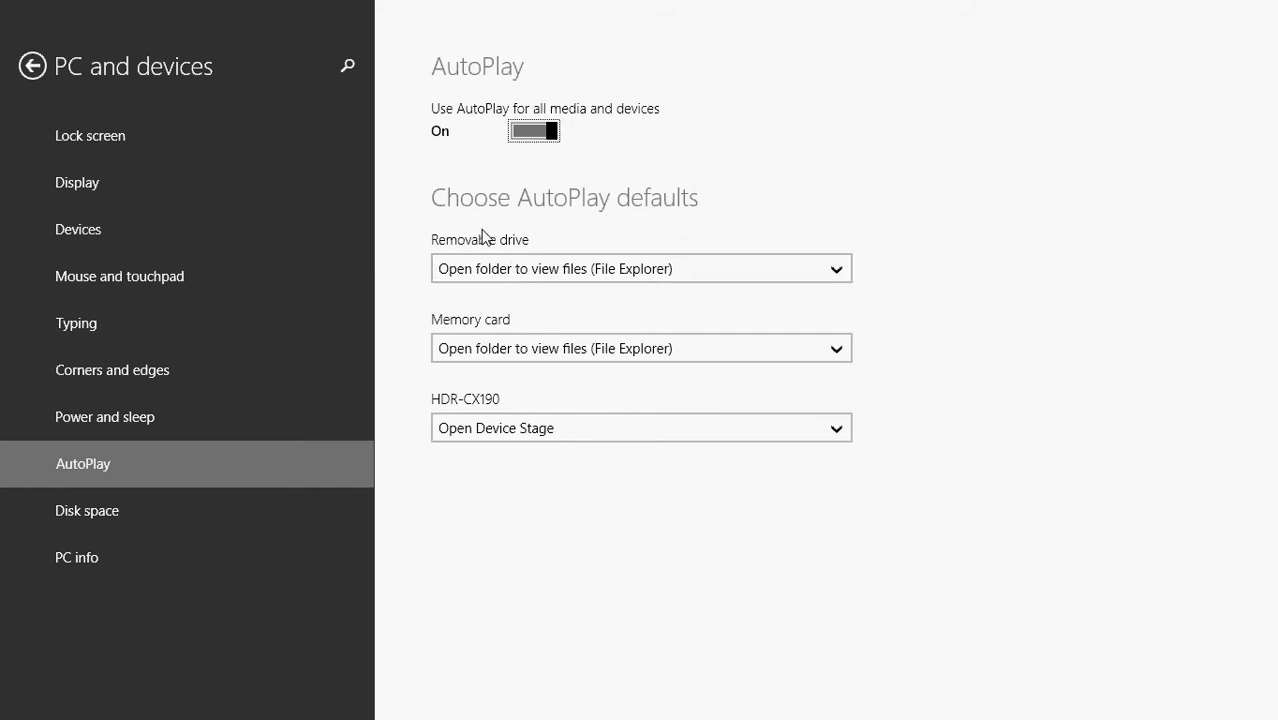
mouse_move(624, 268)
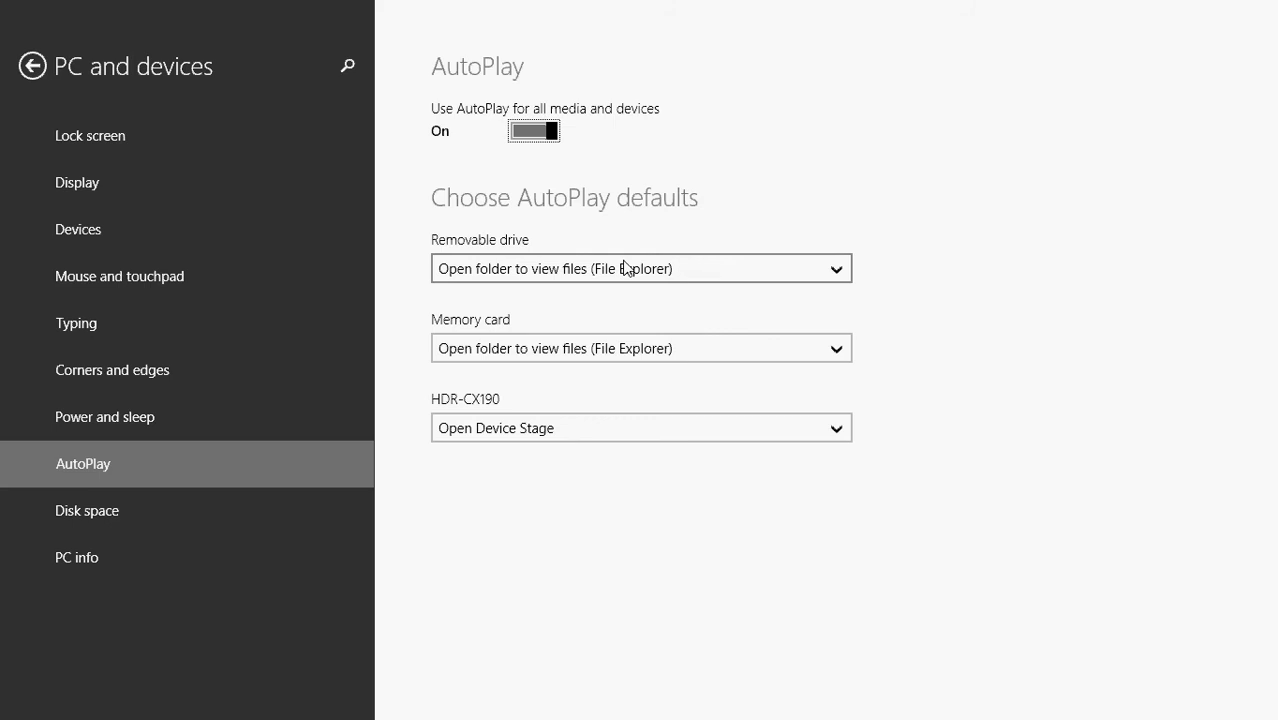
click(640, 268)
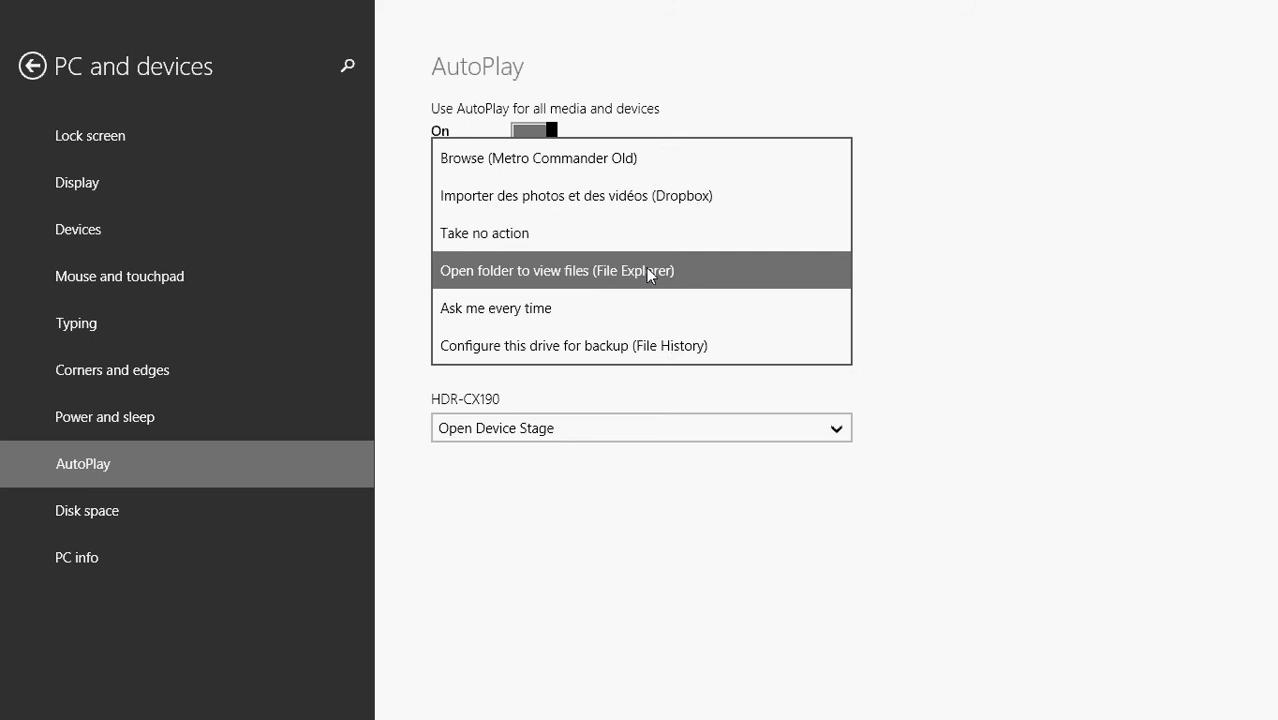
mouse_move(634, 207)
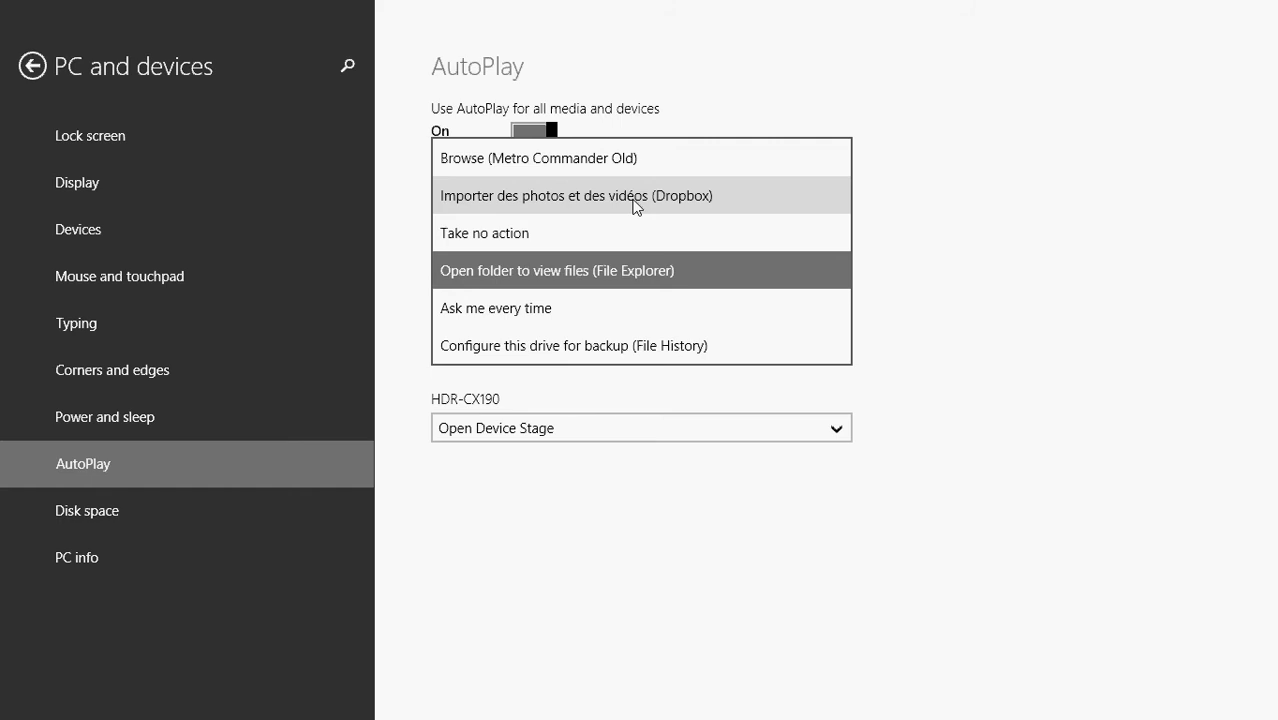
mouse_move(625, 285)
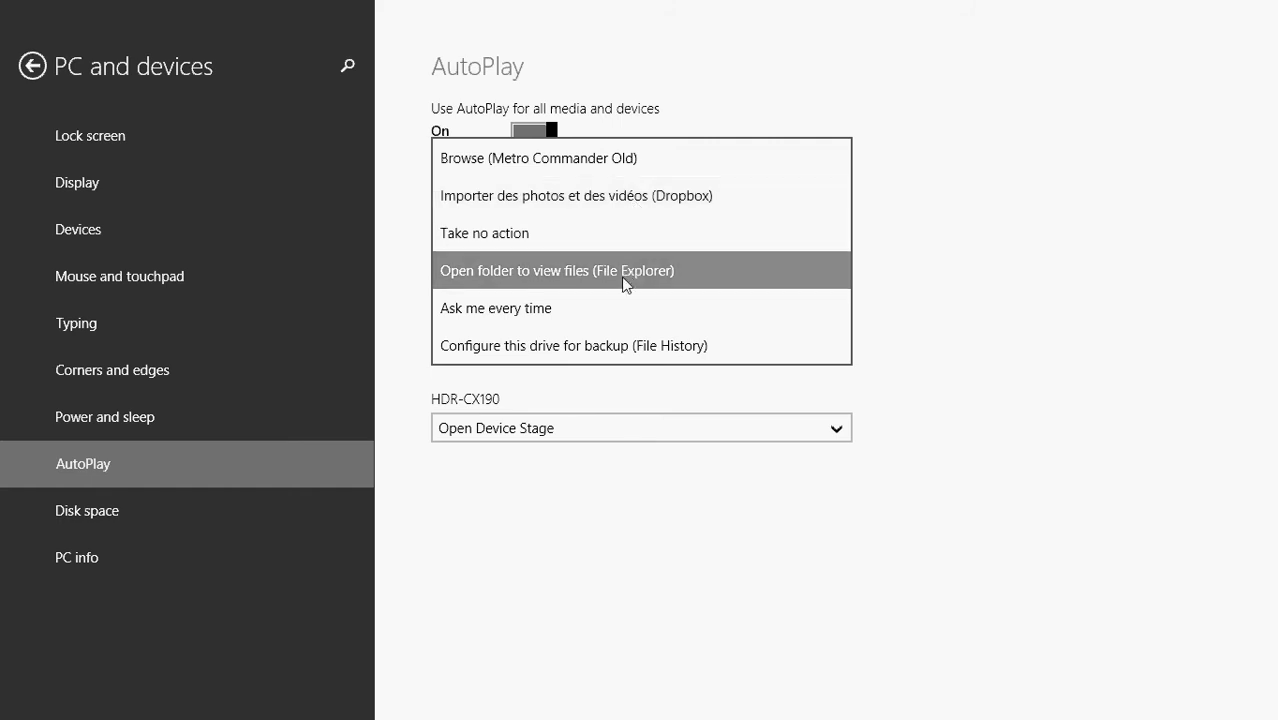
mouse_move(605, 317)
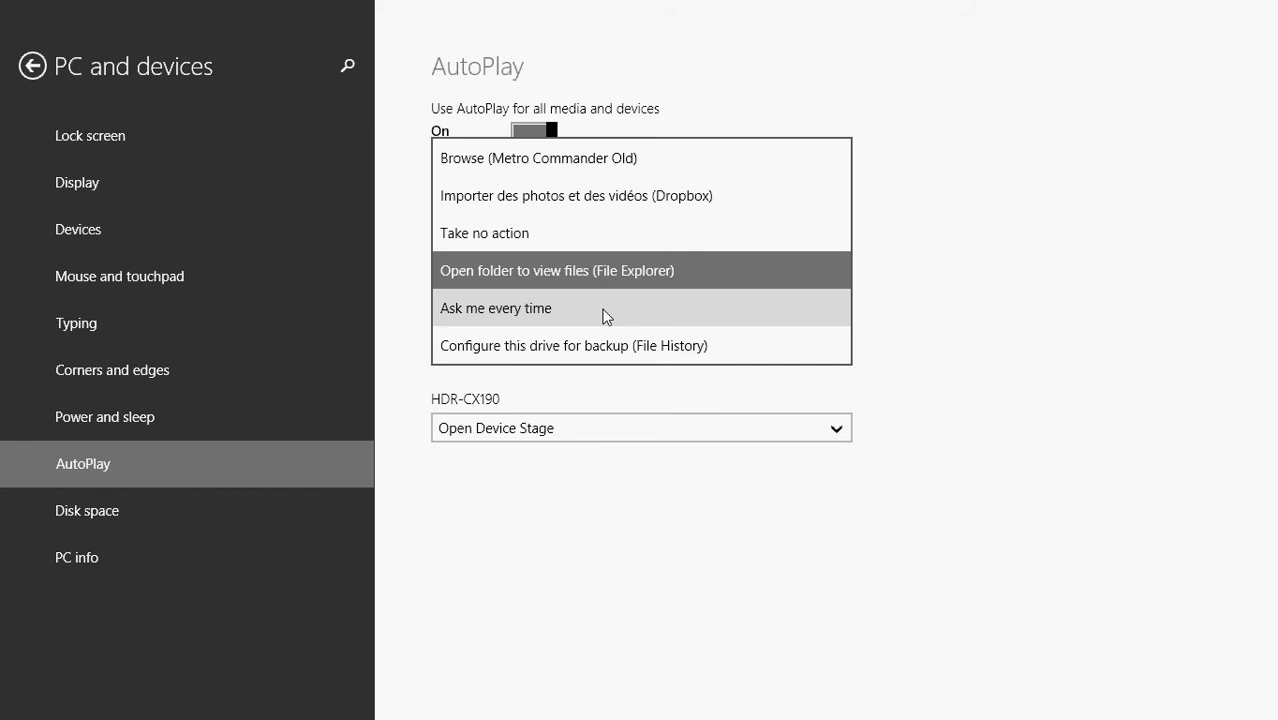
mouse_move(598, 272)
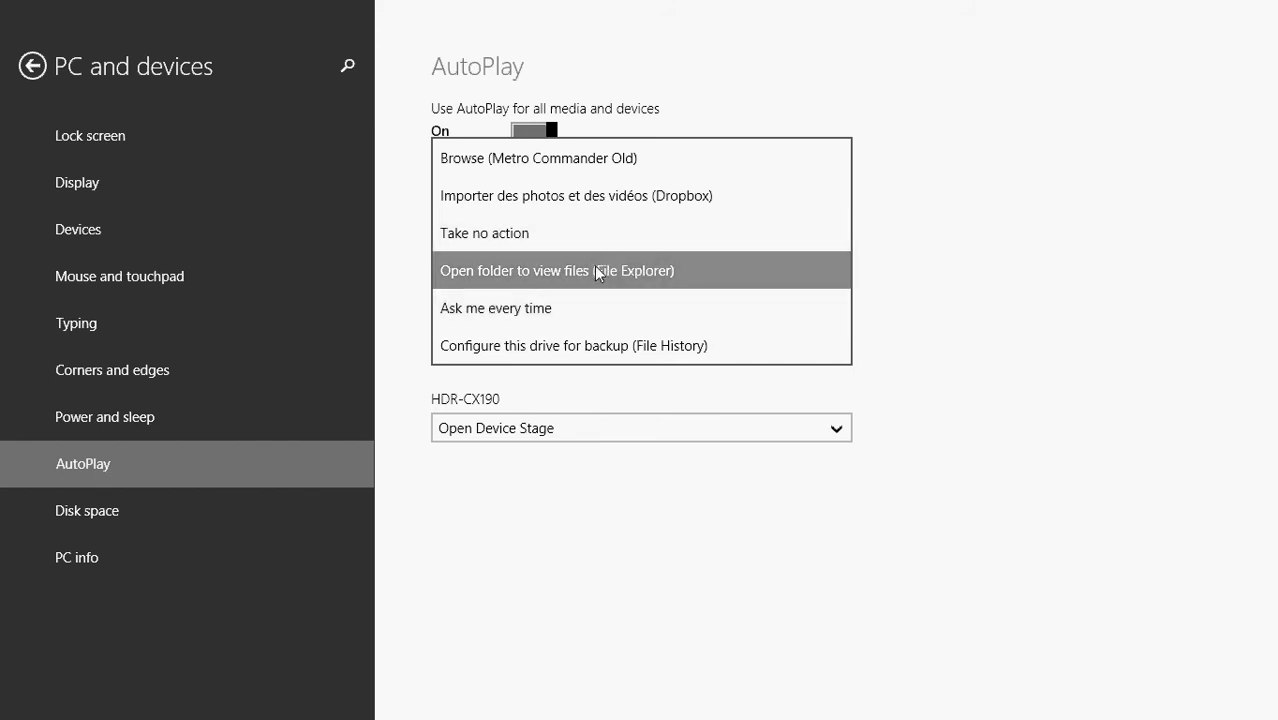
mouse_move(972, 266)
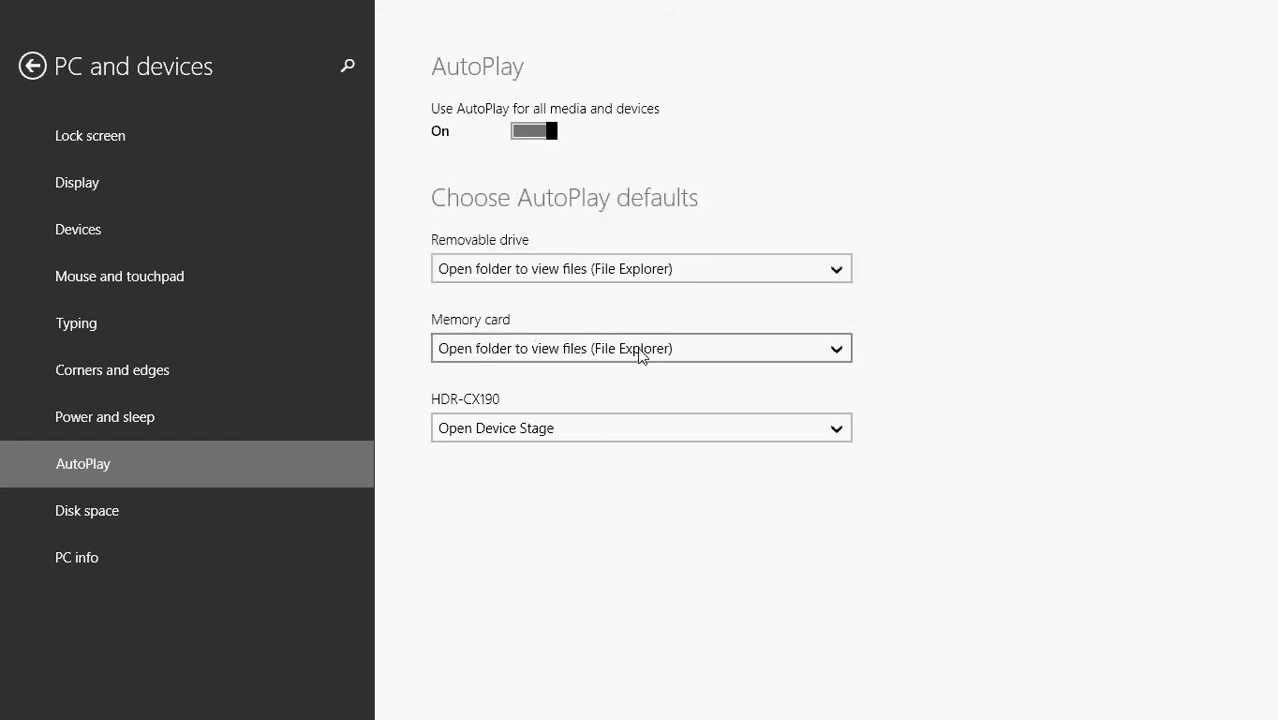
click(641, 348)
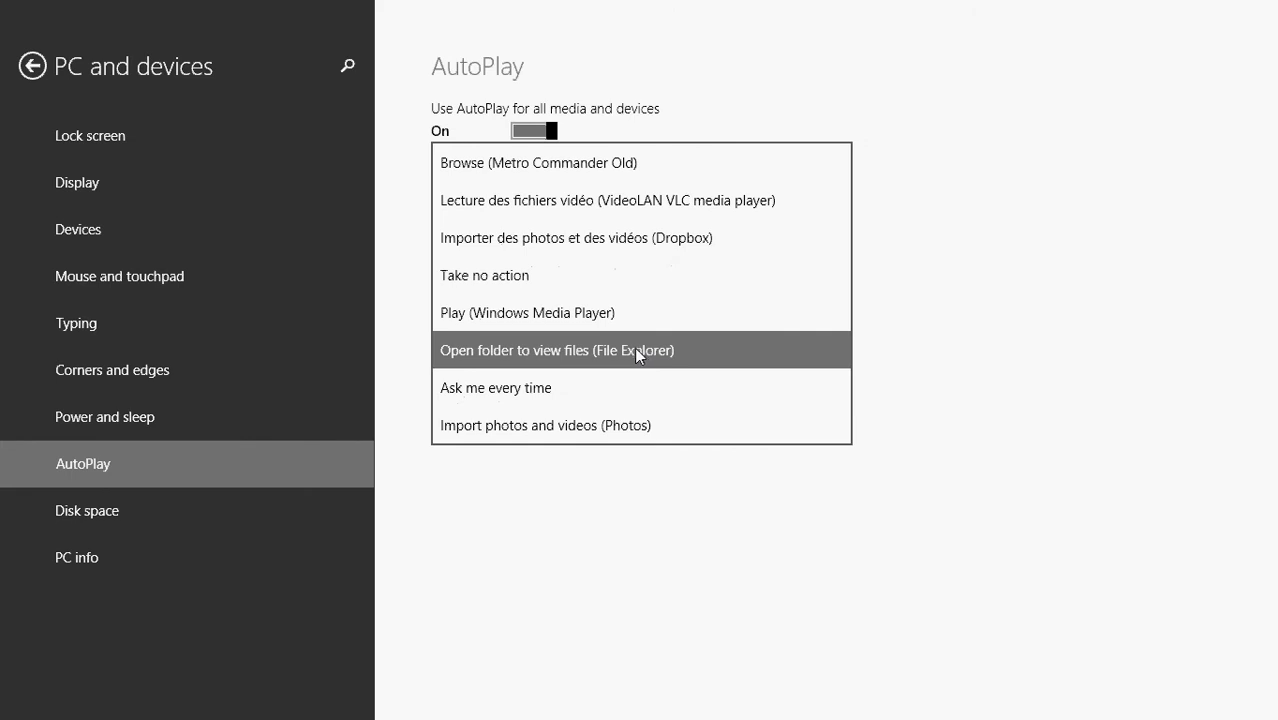
mouse_move(622, 320)
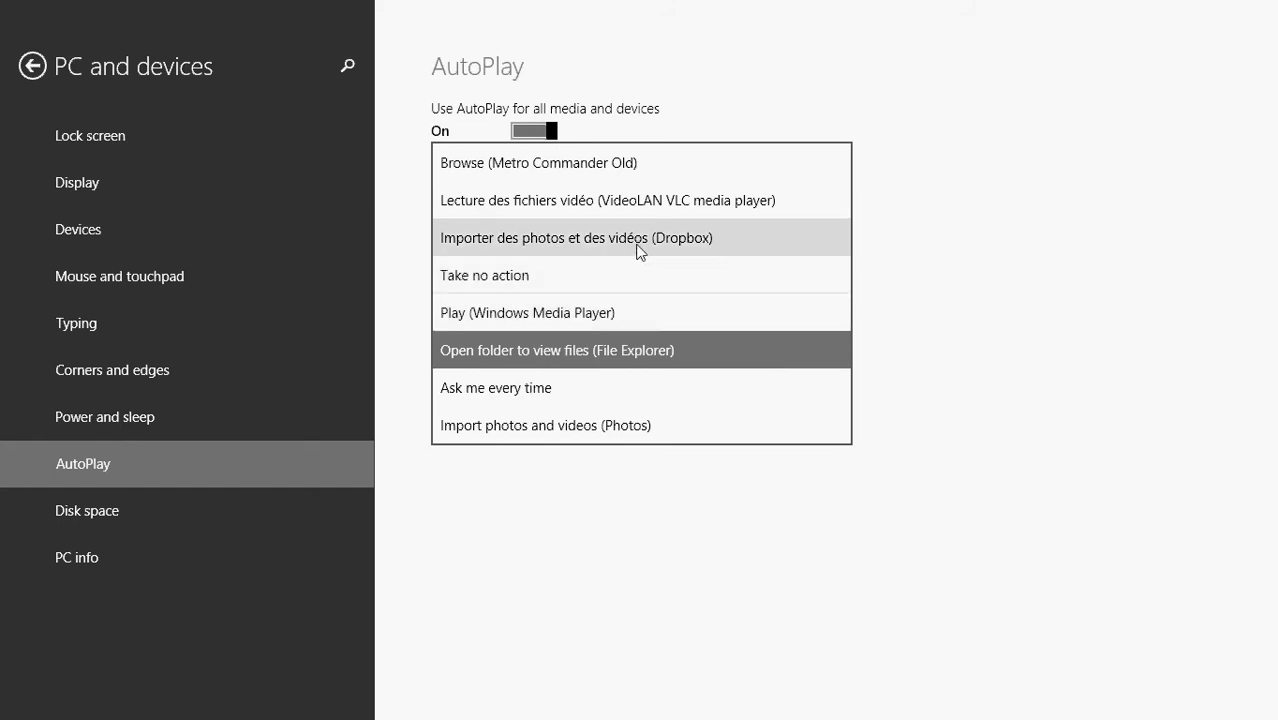
mouse_move(490, 205)
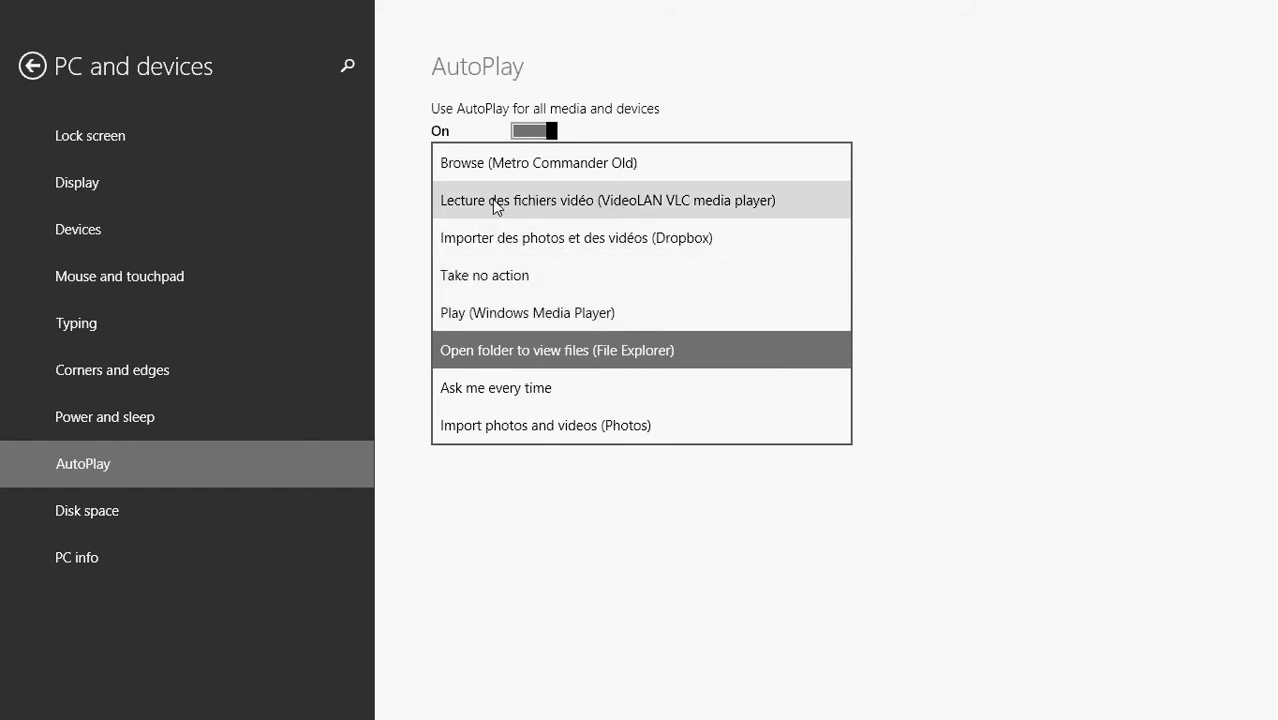
mouse_move(668, 200)
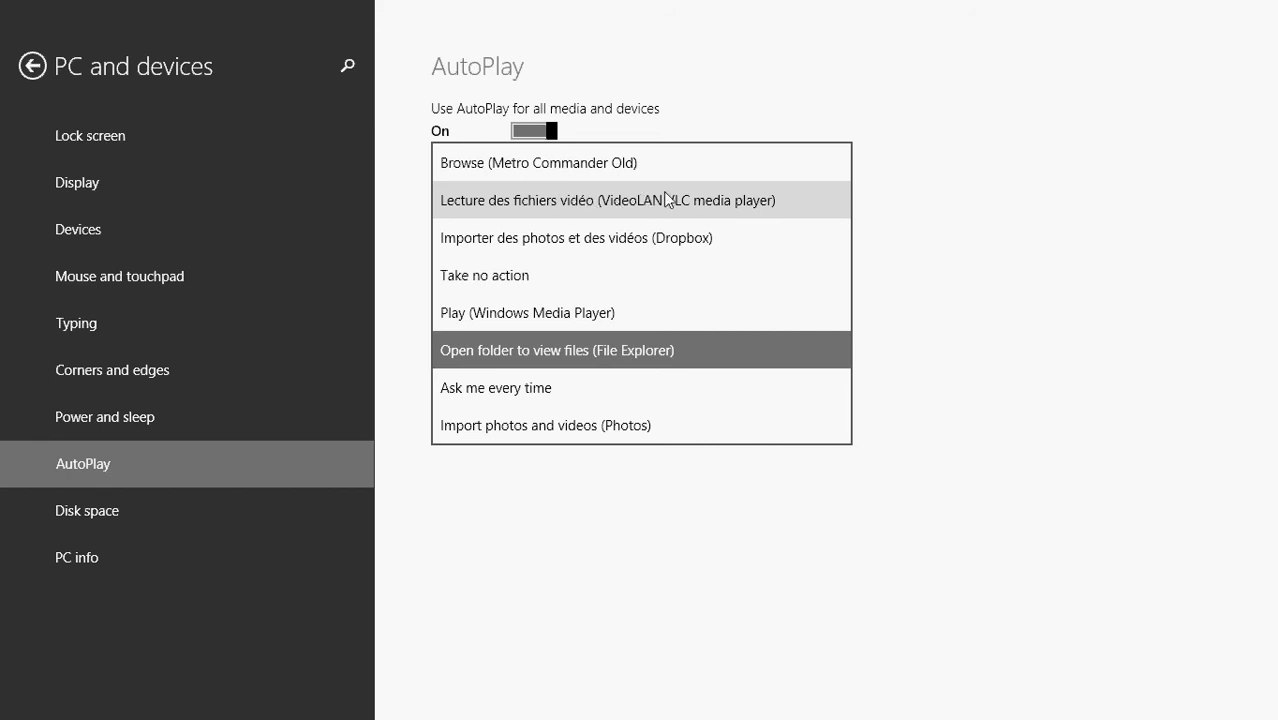
mouse_move(635, 398)
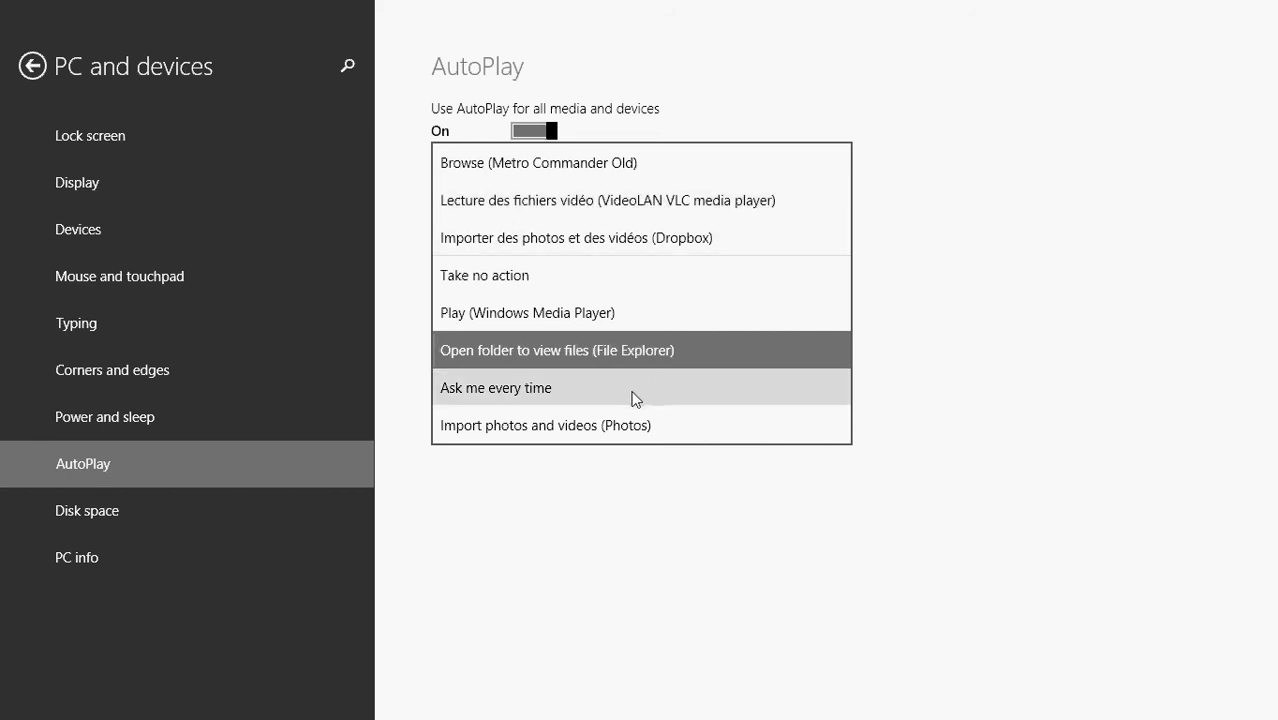
mouse_move(595, 390)
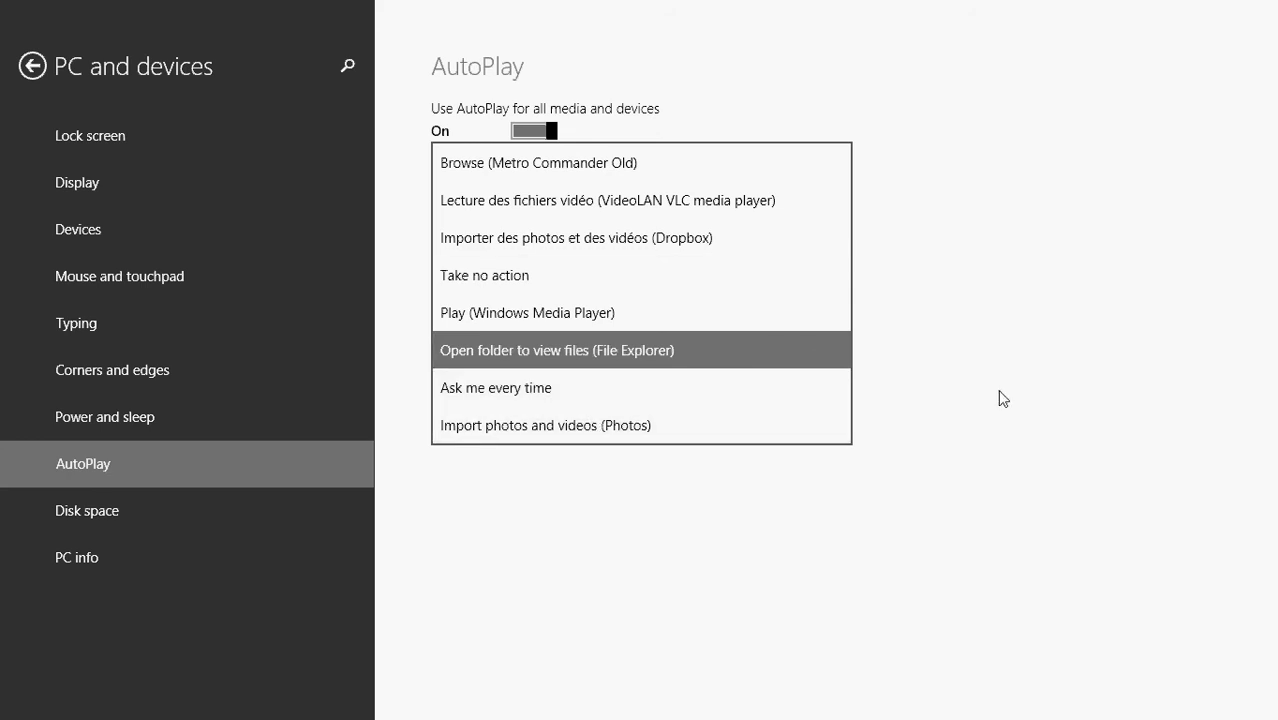
click(556, 349)
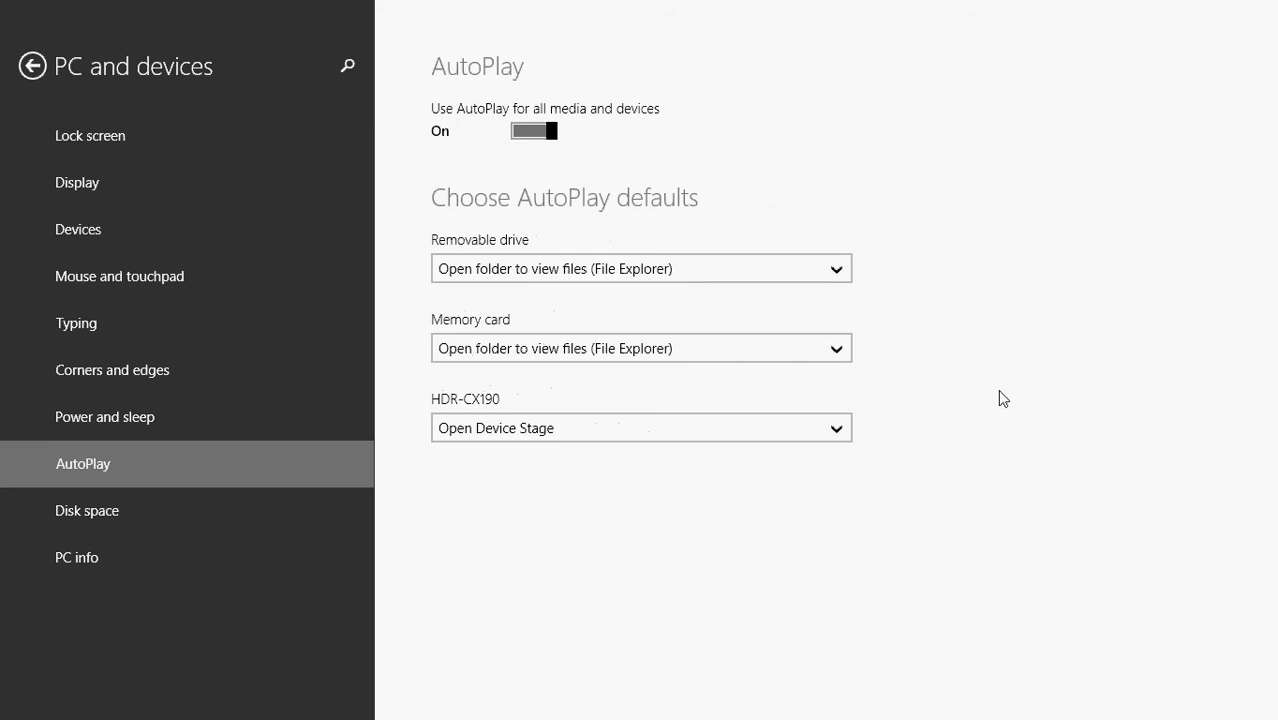
mouse_move(646, 434)
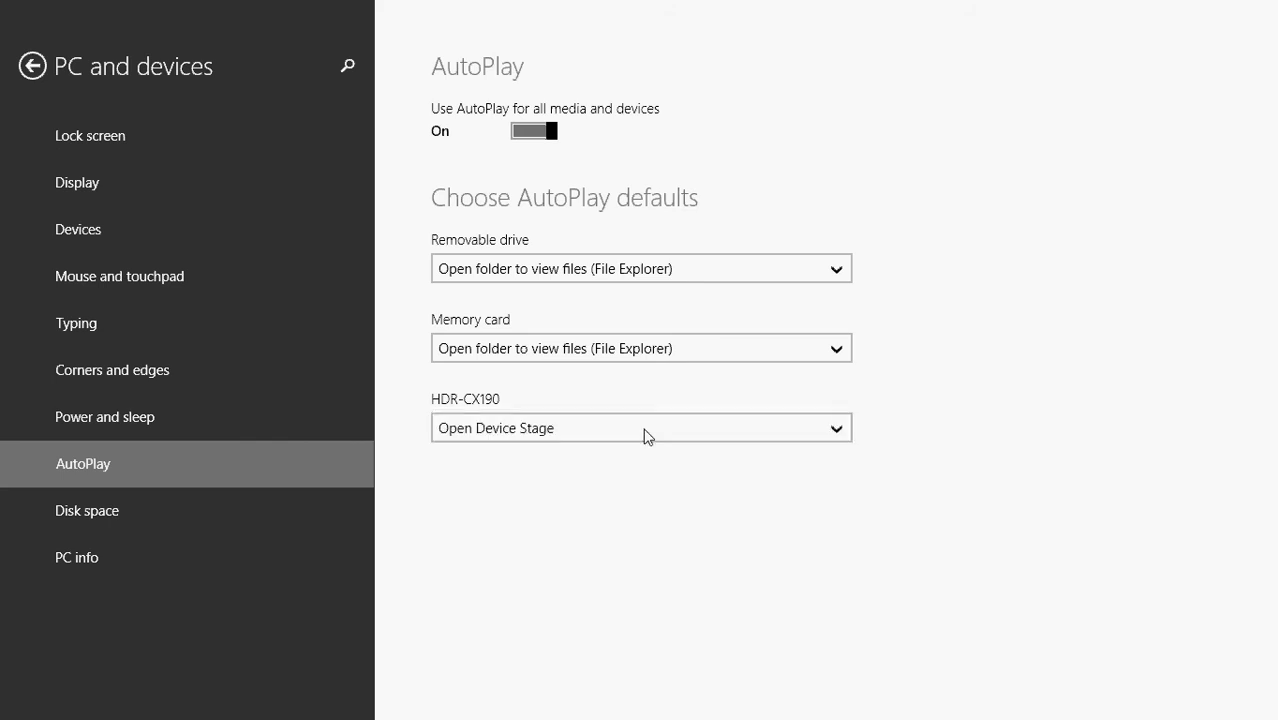
mouse_move(900, 456)
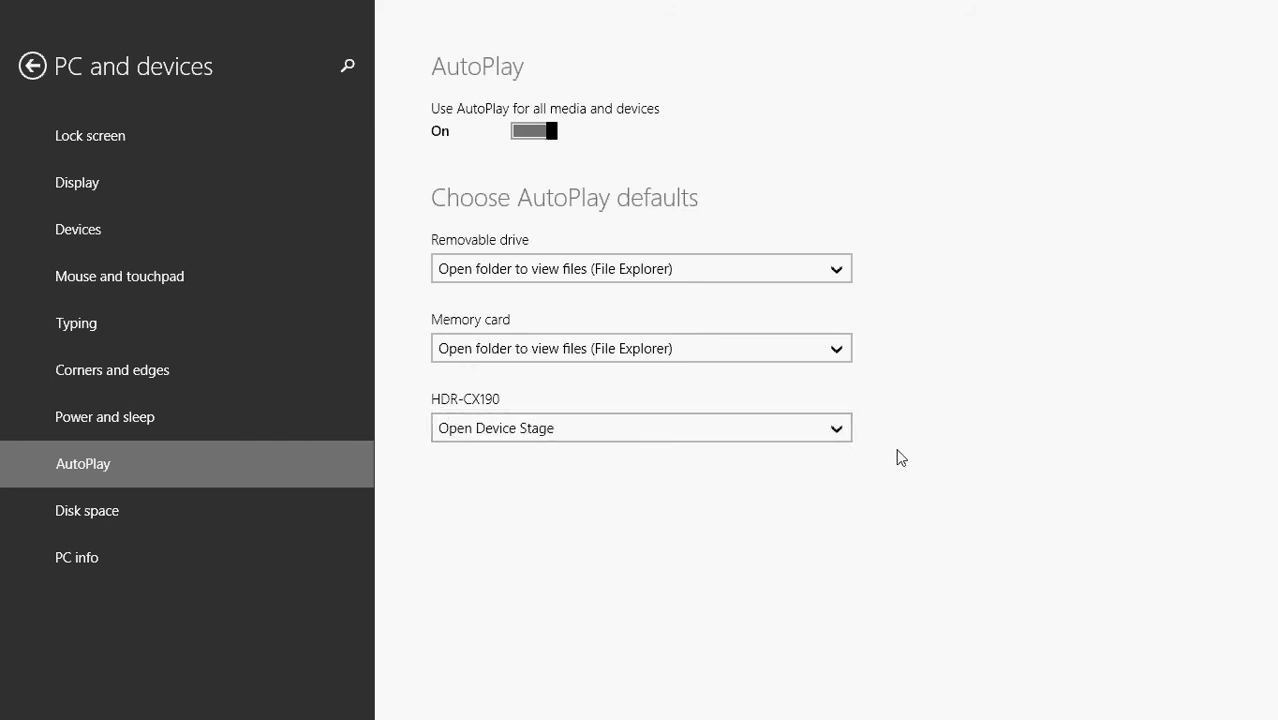
mouse_move(447, 414)
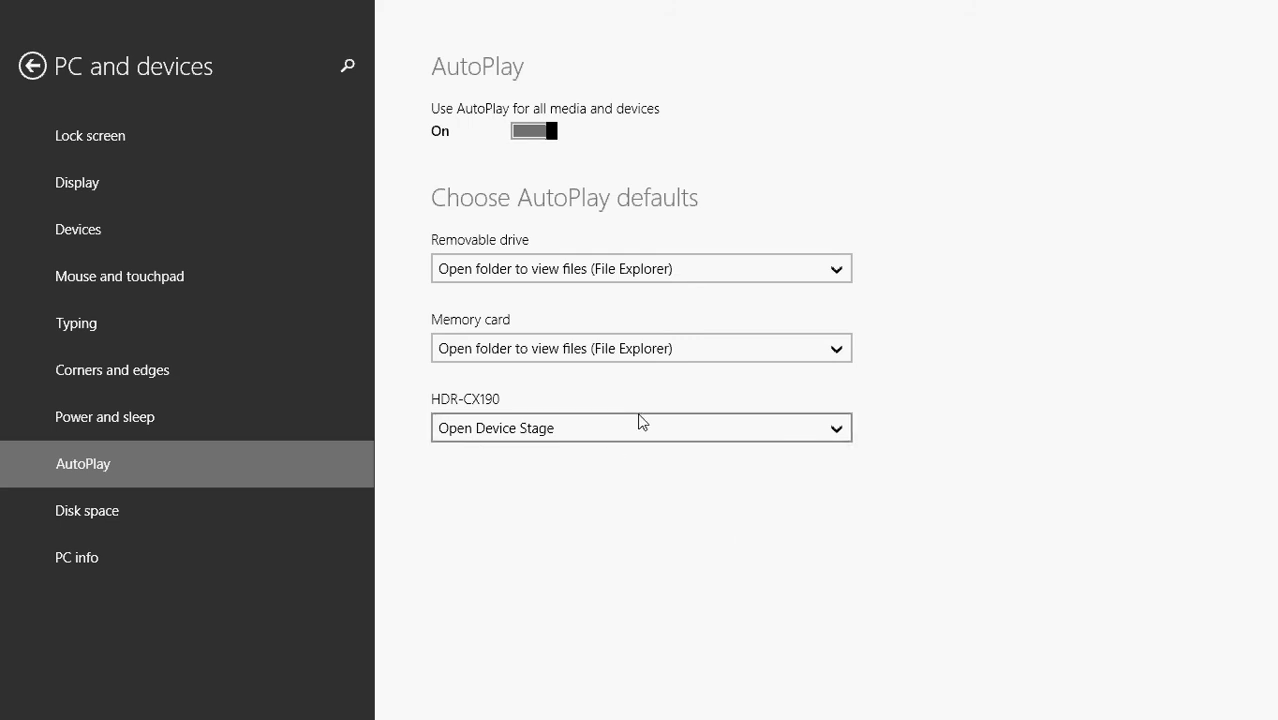
mouse_move(618, 433)
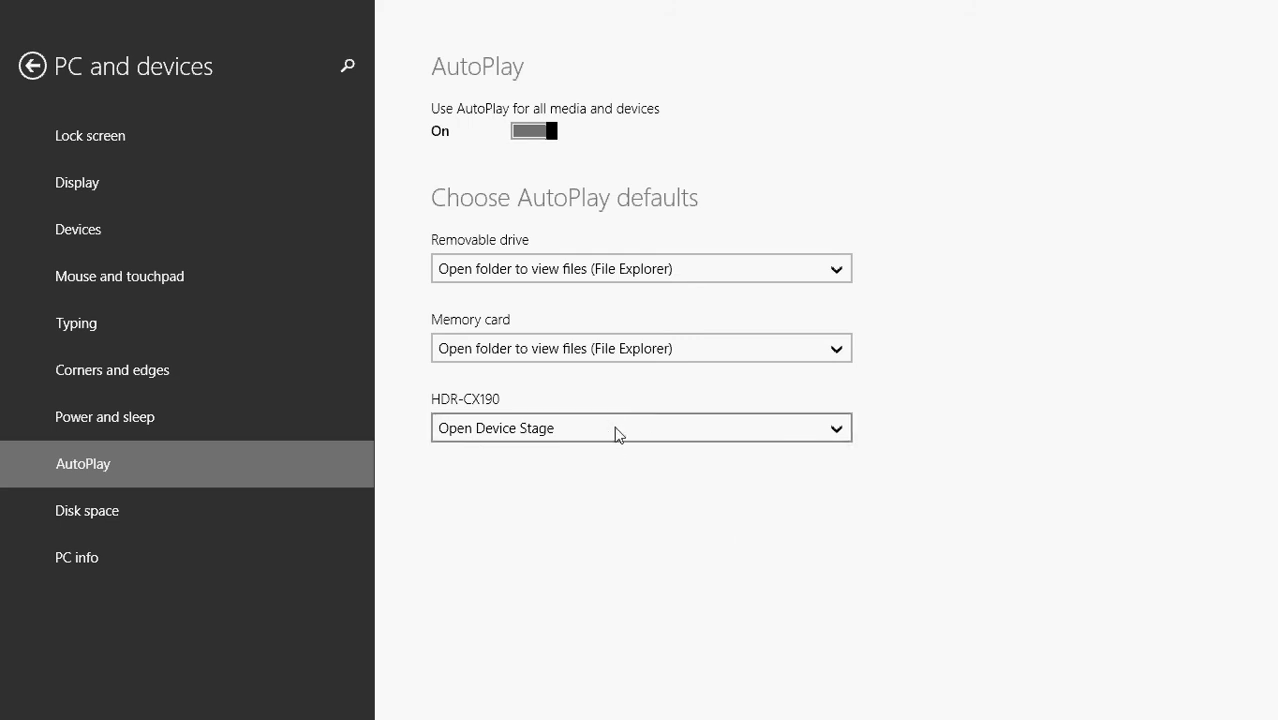
mouse_move(874, 555)
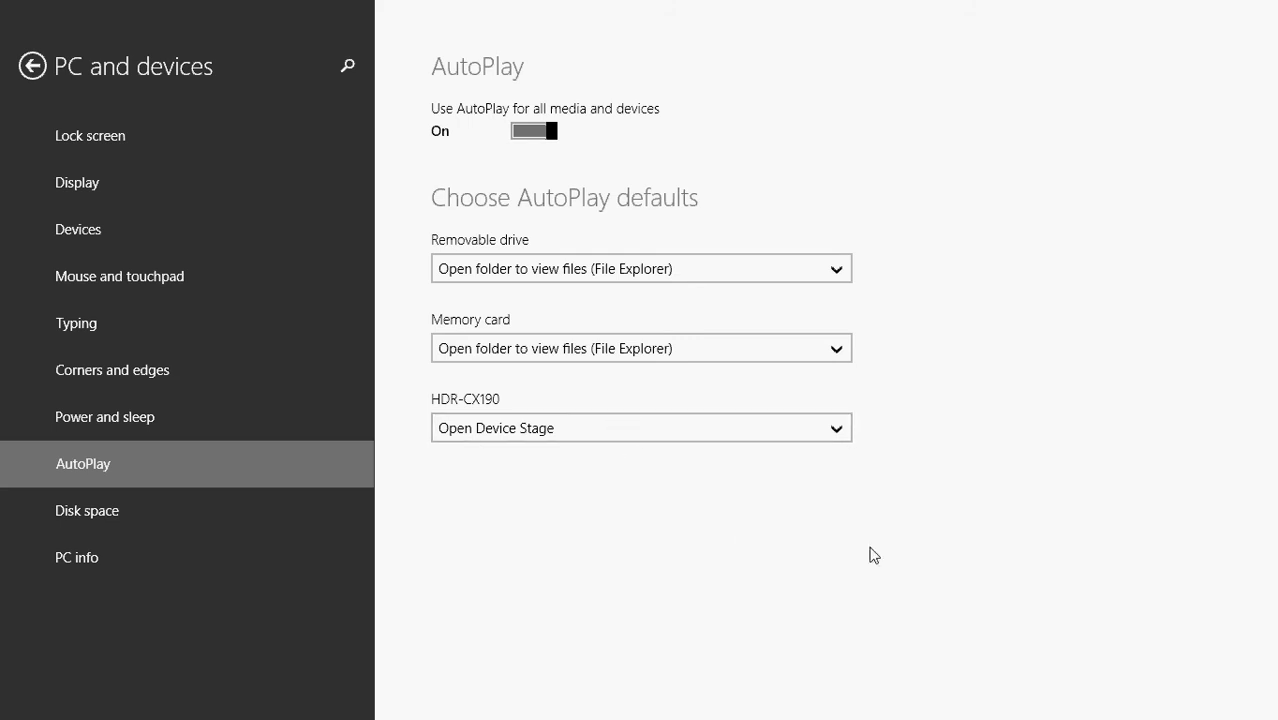
mouse_move(623, 428)
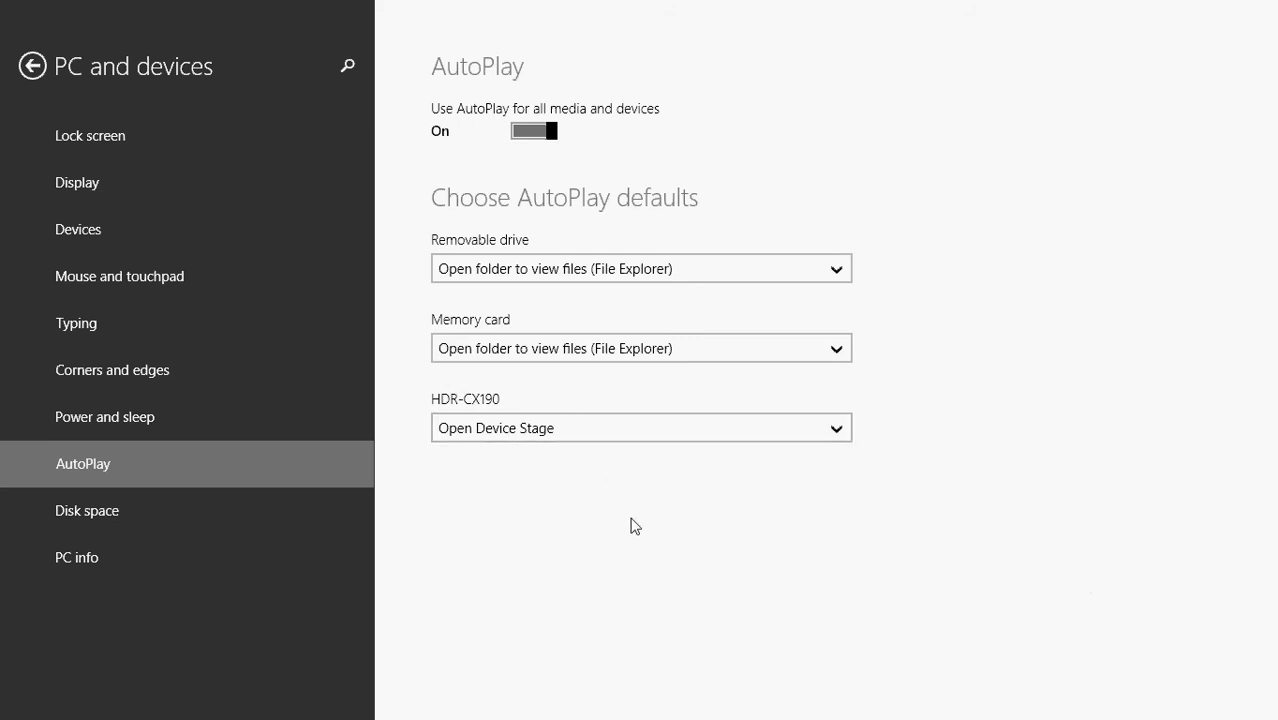
mouse_move(623, 505)
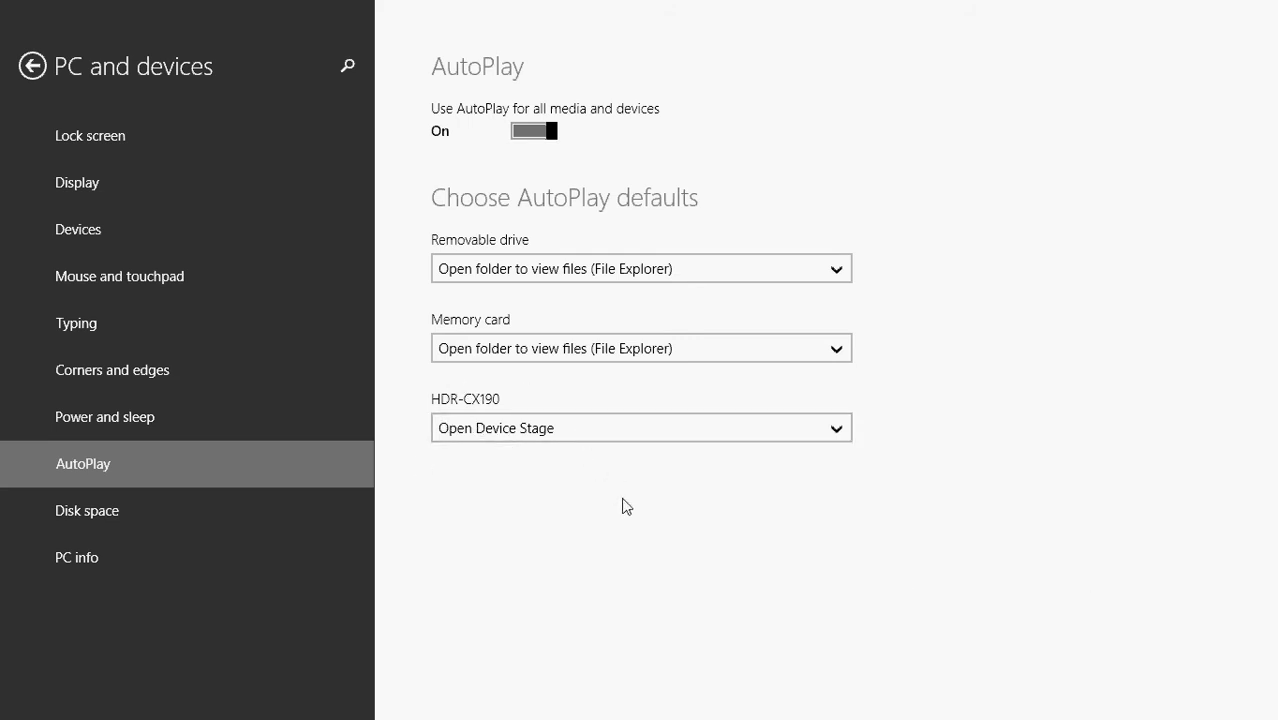
mouse_move(922, 520)
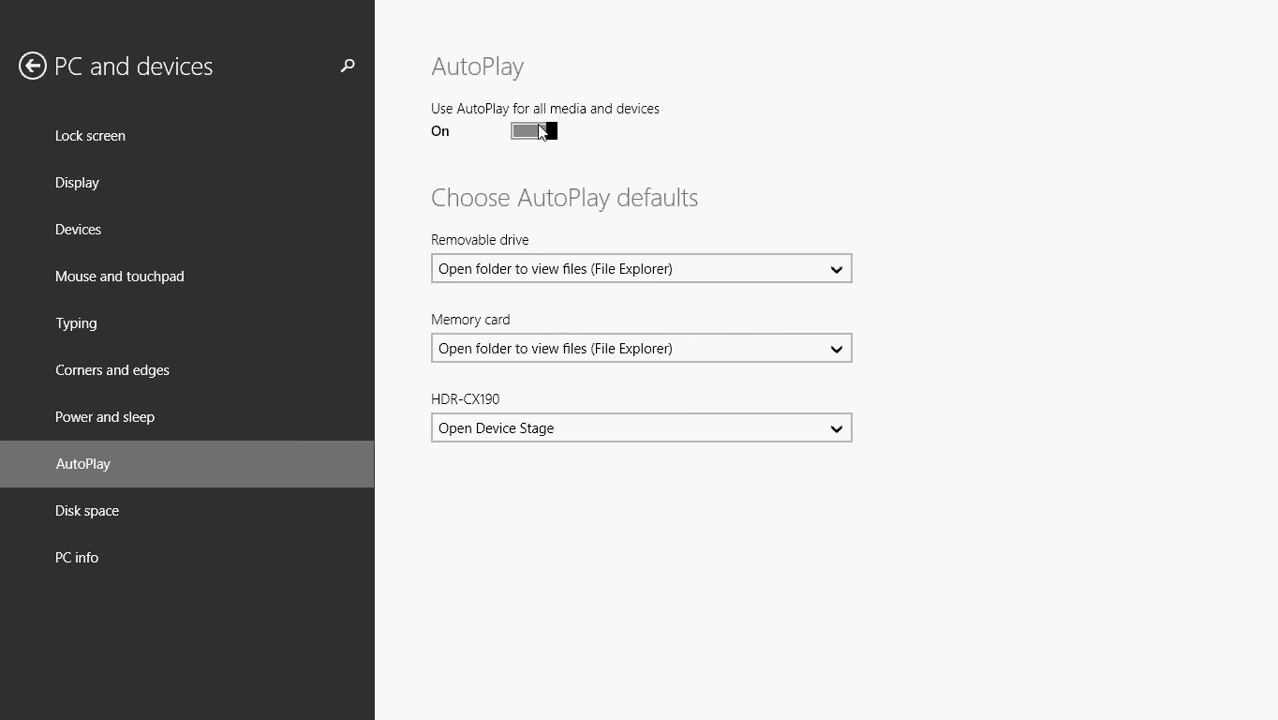
mouse_move(652, 272)
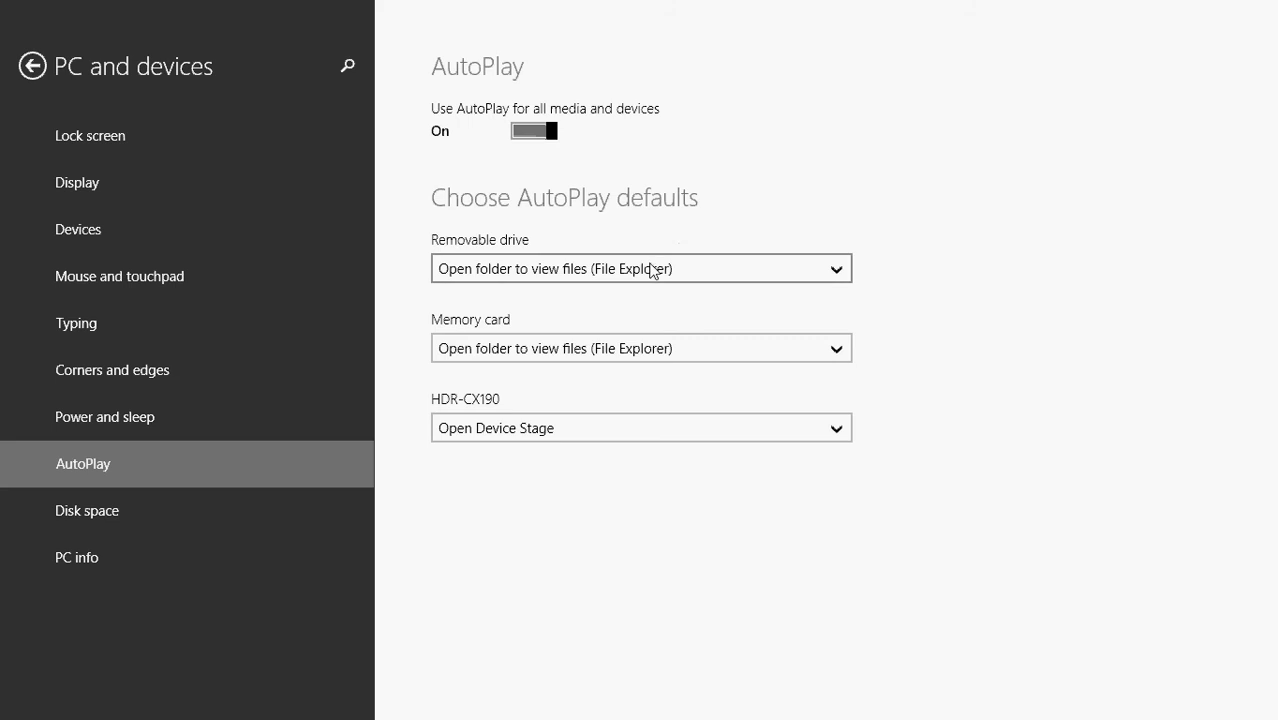
mouse_move(641, 354)
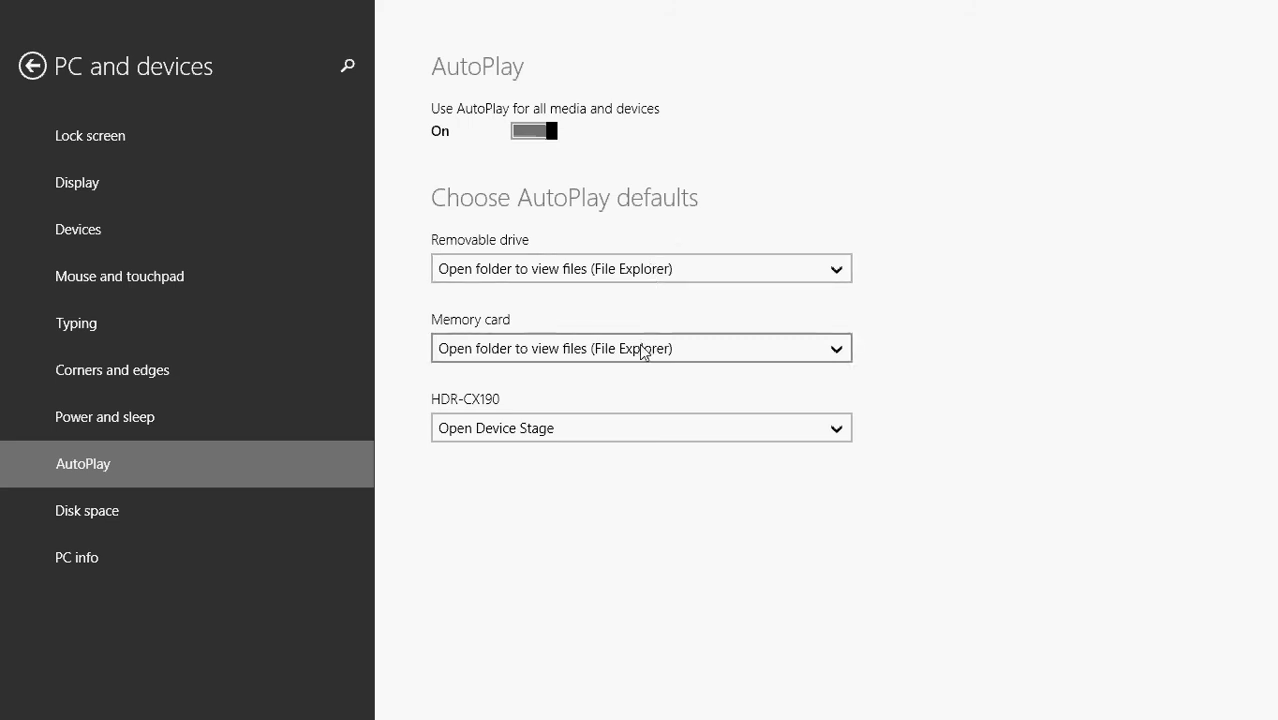
mouse_move(585, 274)
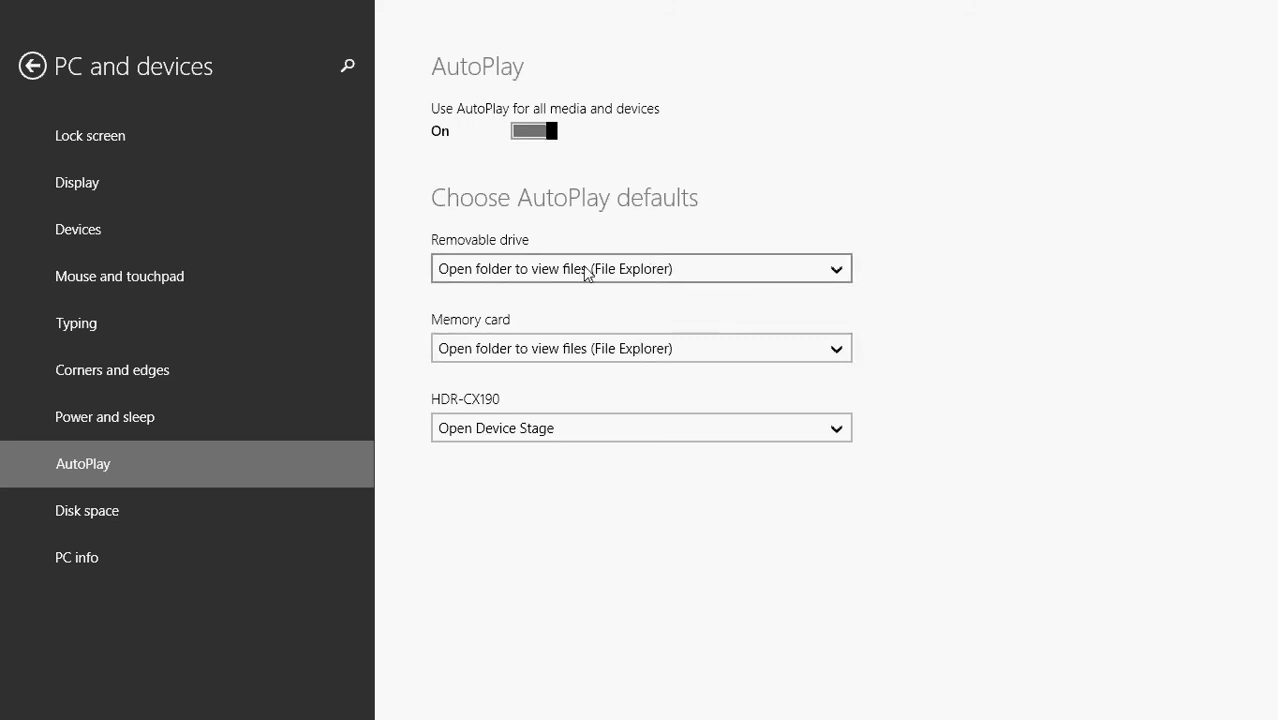
mouse_move(568, 348)
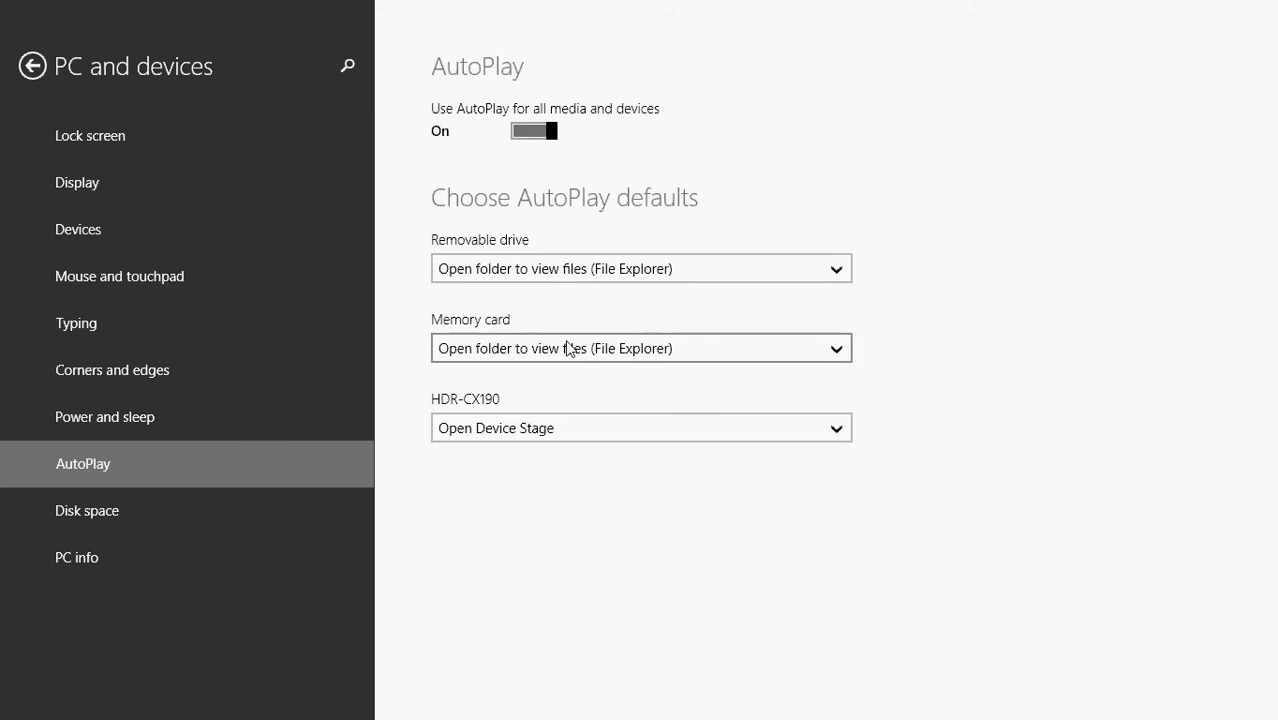
mouse_move(914, 342)
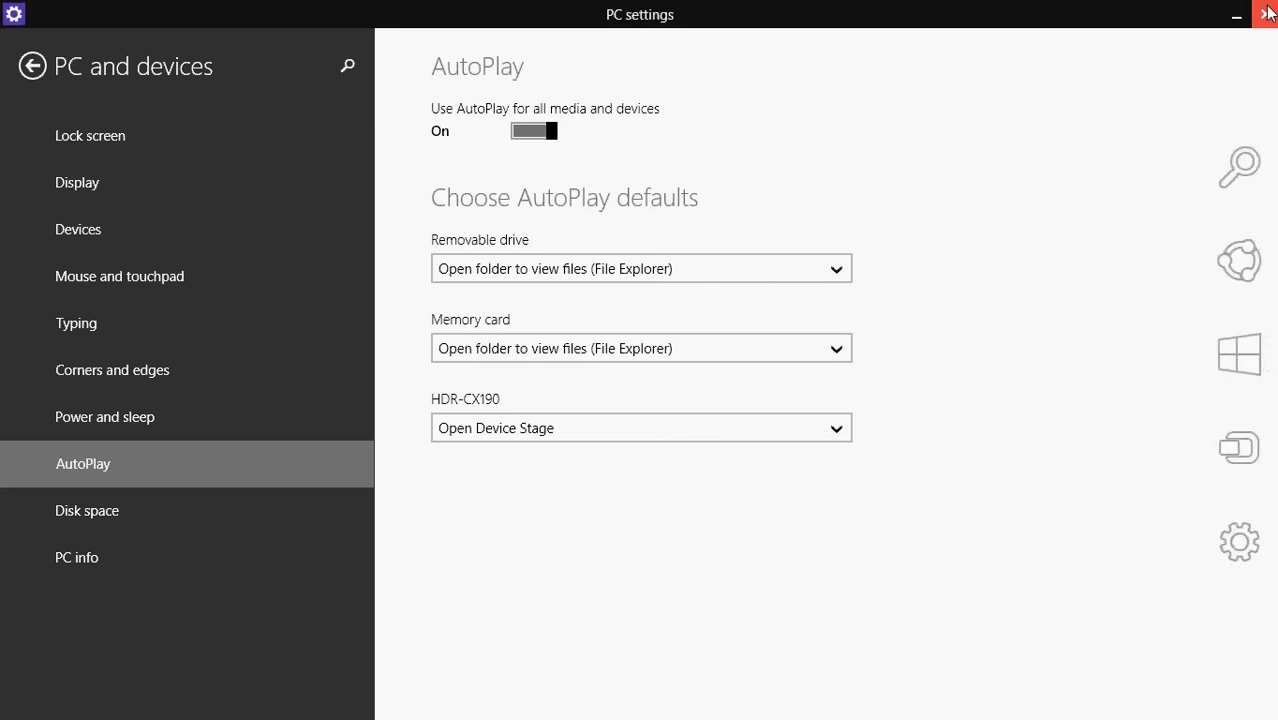
Close PC settings with AutoPlay defaults unchanged and bring up the Start screen
click(1268, 13)
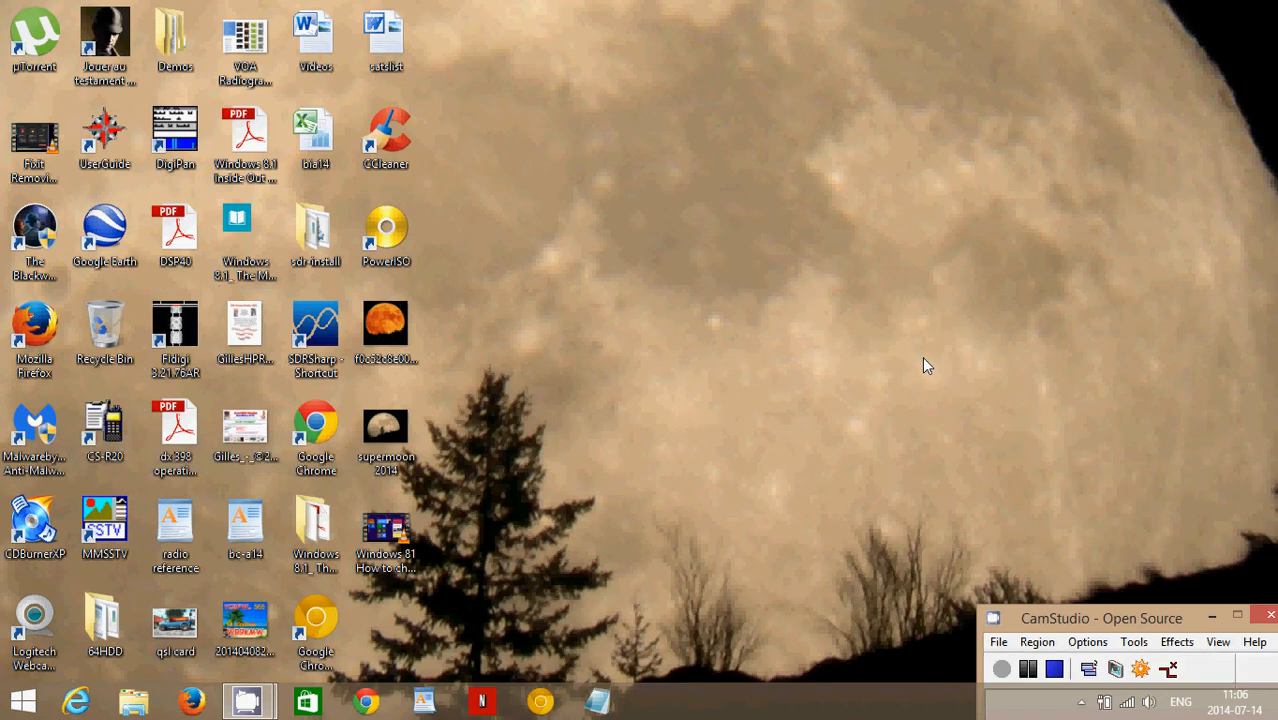
click(16, 694)
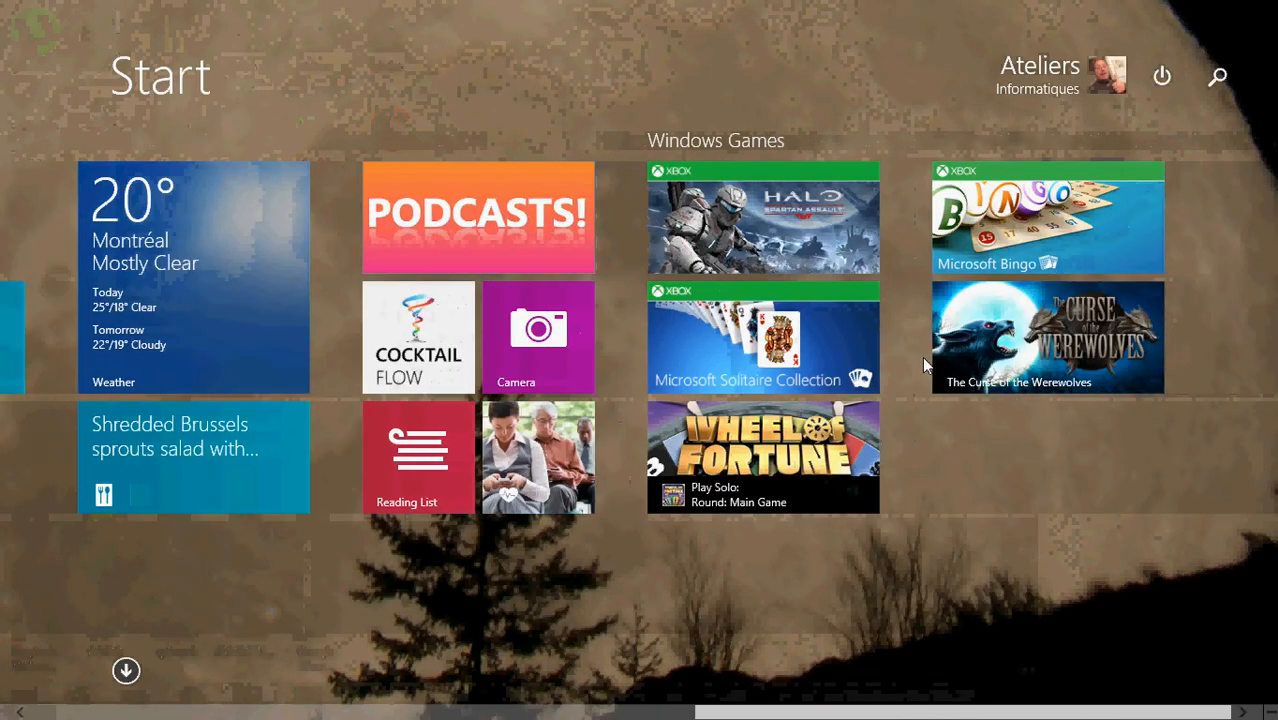
mouse_move(785, 586)
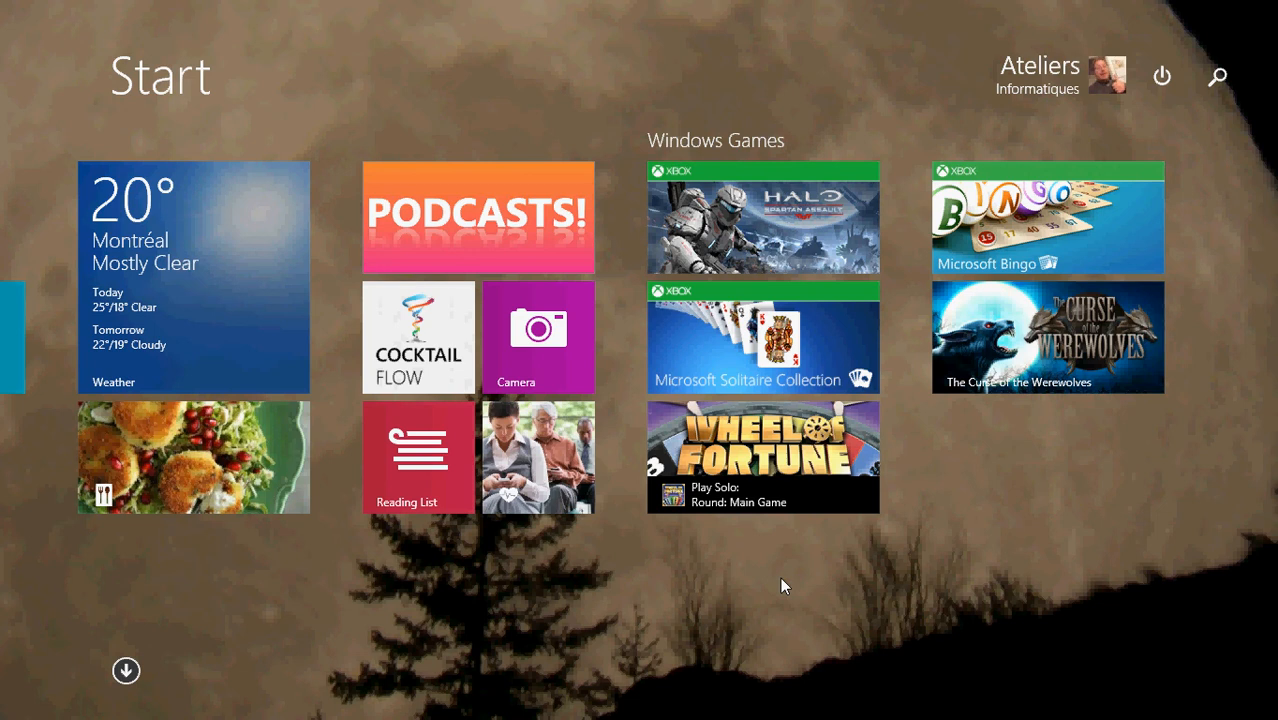
Browse the Start screen tile groups, then return to the desktop via the Desktop tile
scroll(right, 3)
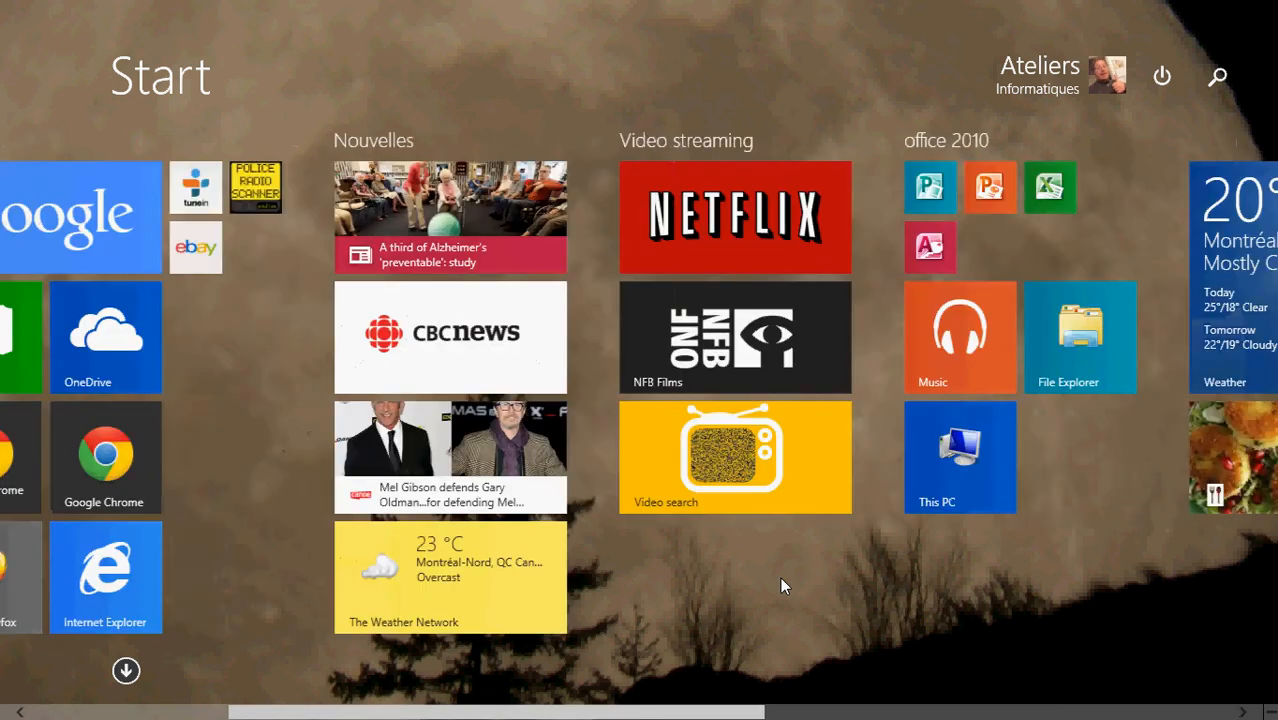
scroll(right, 3)
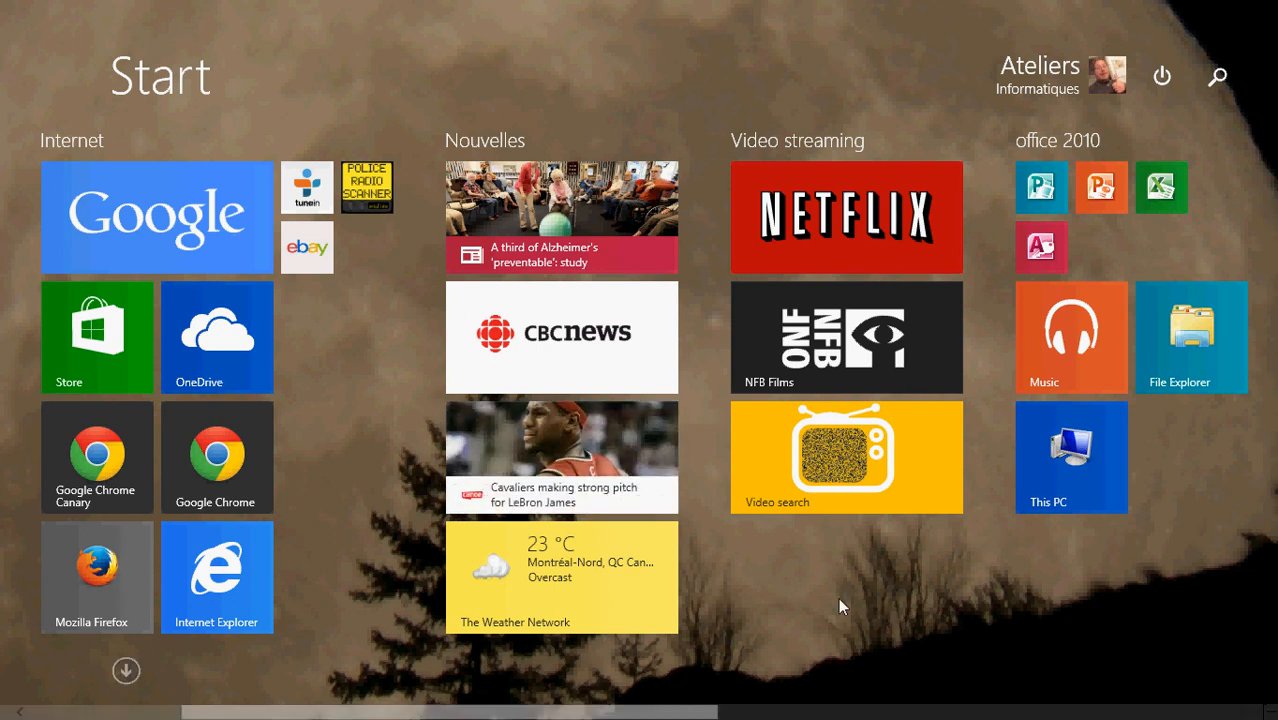
scroll(right, 3)
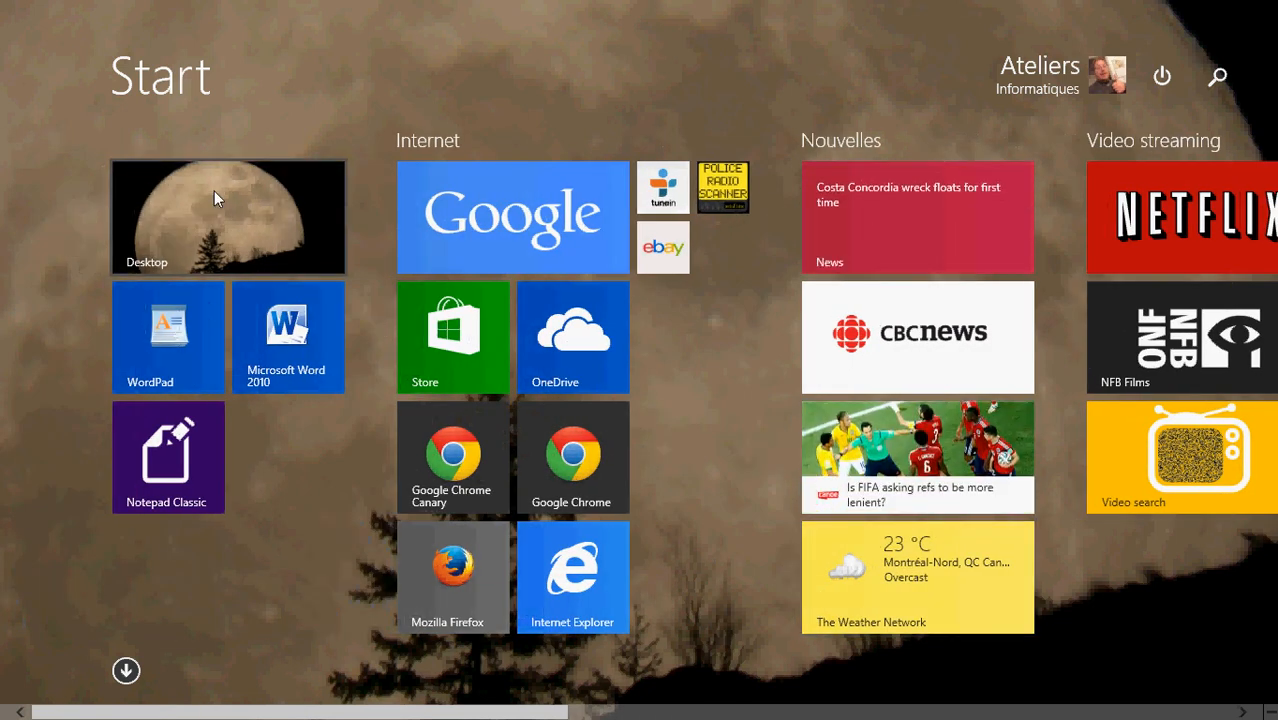
click(228, 217)
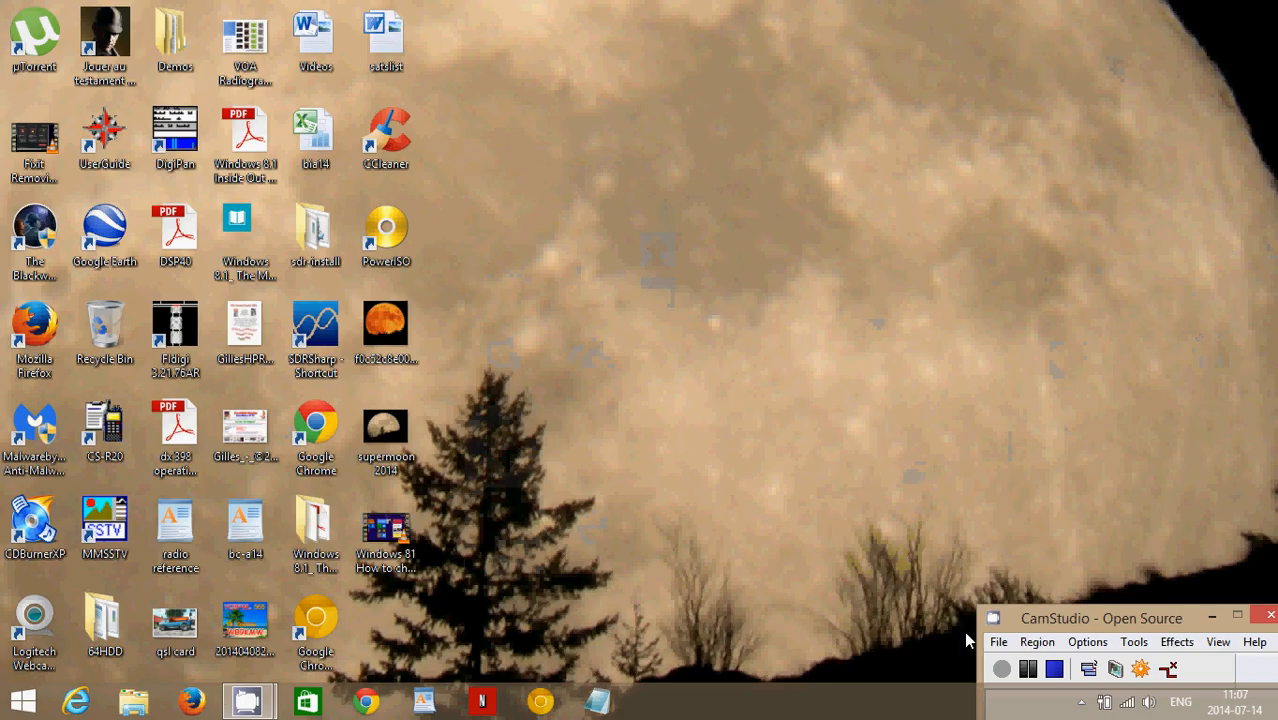